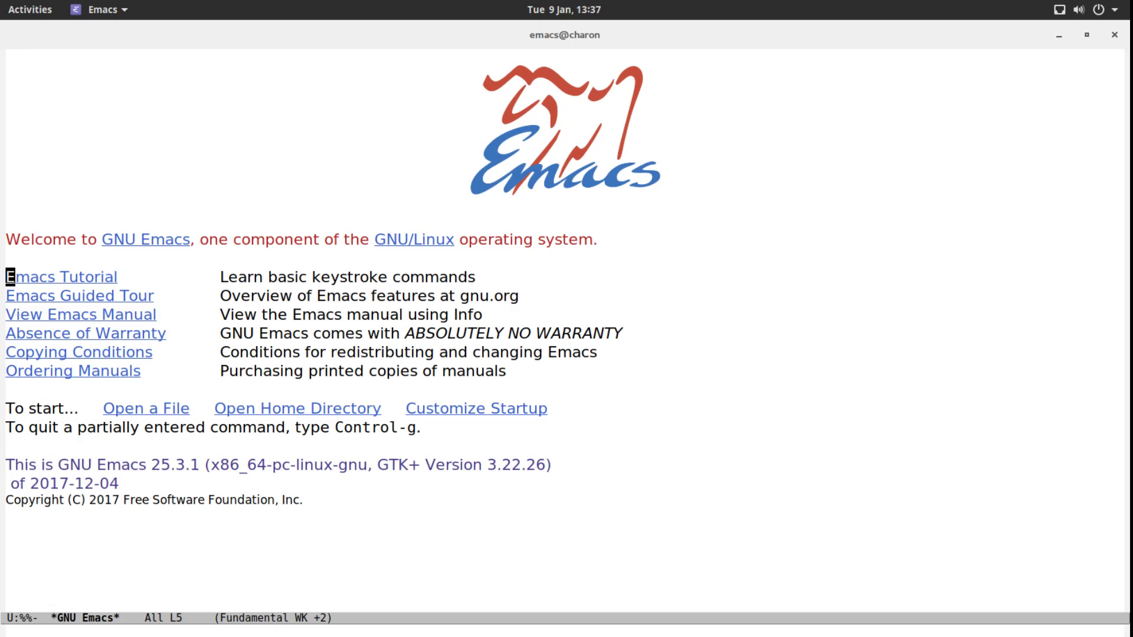
pyautogui.moveTo(375, 388)
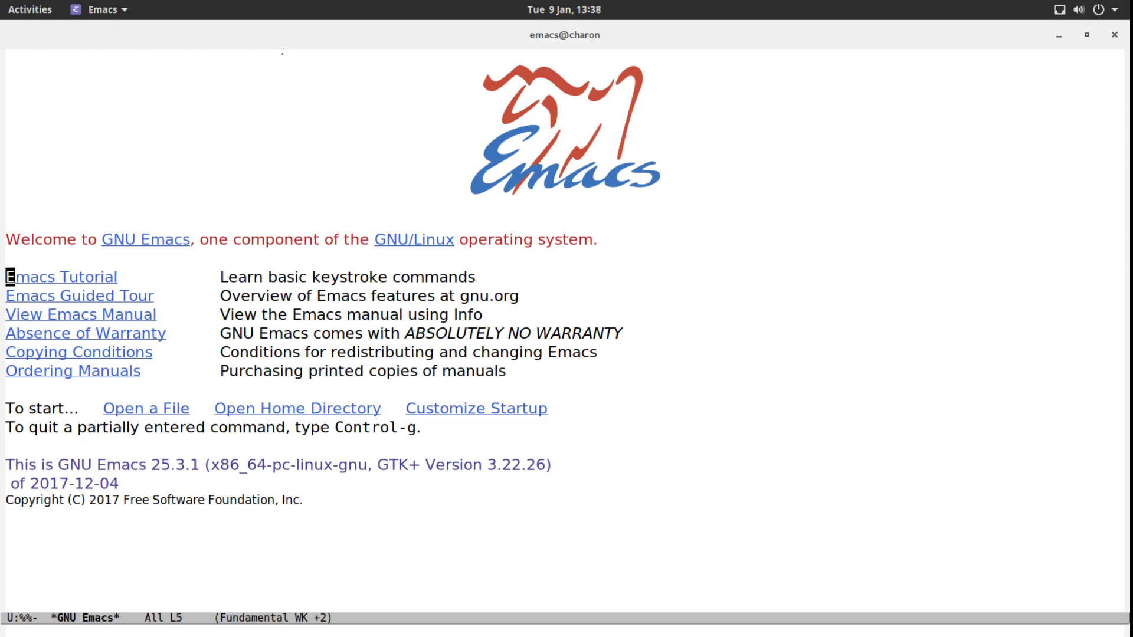
# Step: Run M-x customize and navigate Faces > Basic Faces to list Bold, Cursor, Default and the rest
pyautogui.write('cus')
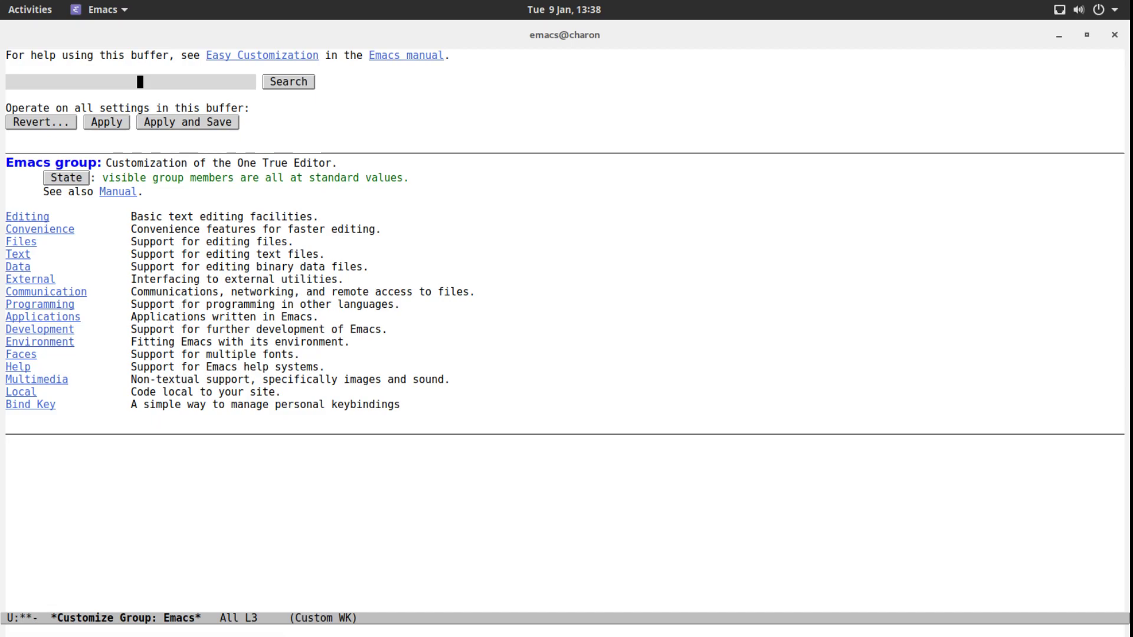
pyautogui.moveTo(17, 354)
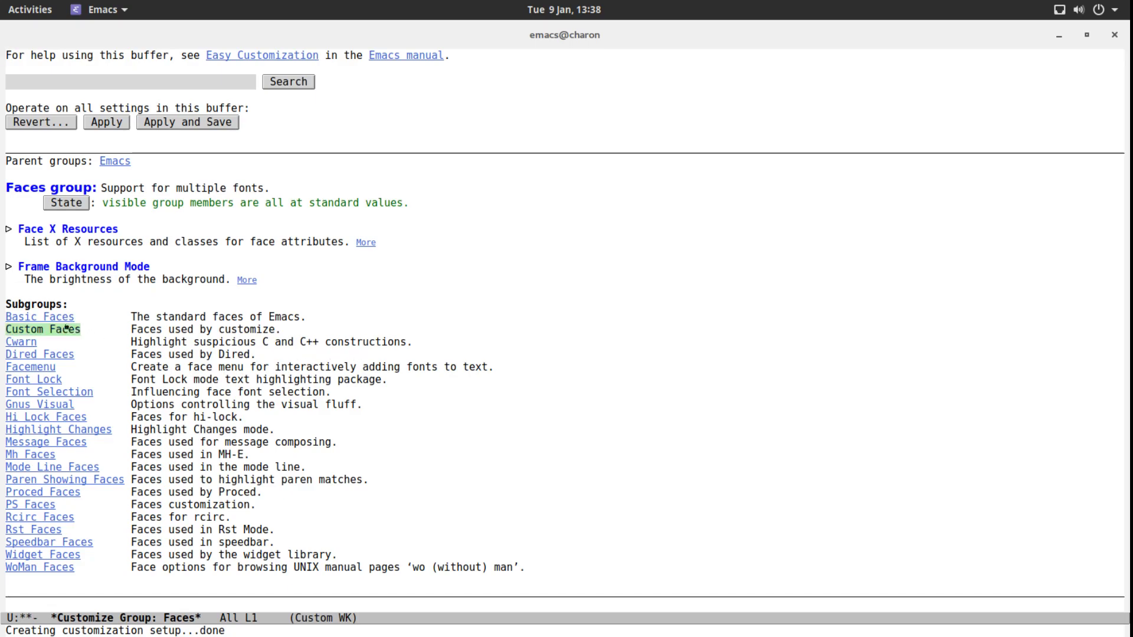
pyautogui.click(40, 317)
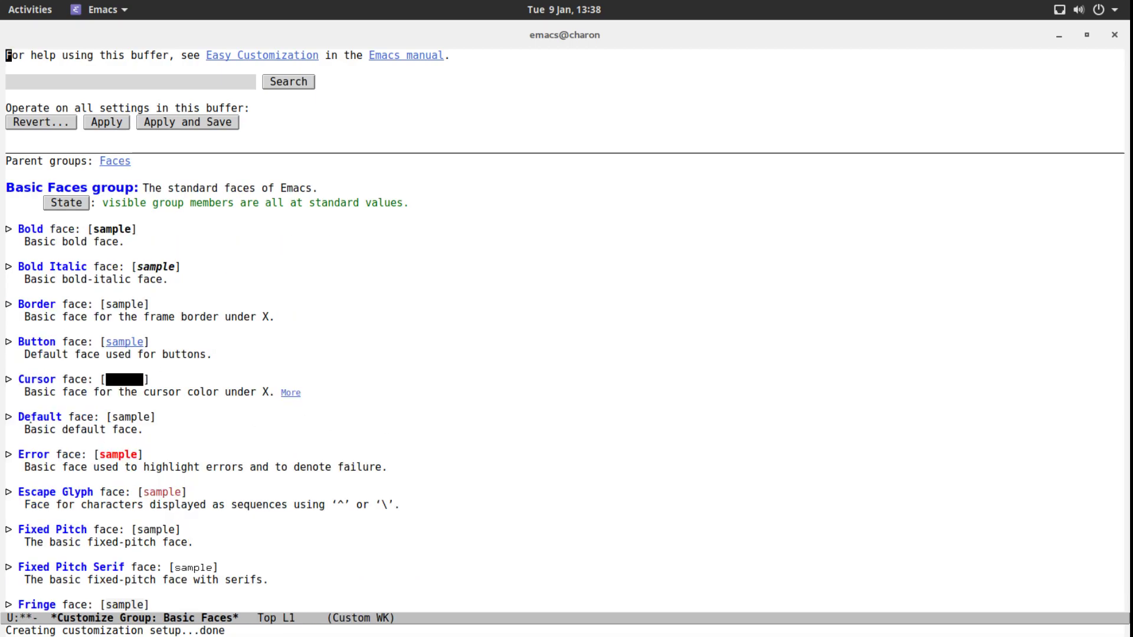
# Step: Set the Default face family to xos4 Terminus, height 120, with foreground and background unset
pyautogui.click(14, 416)
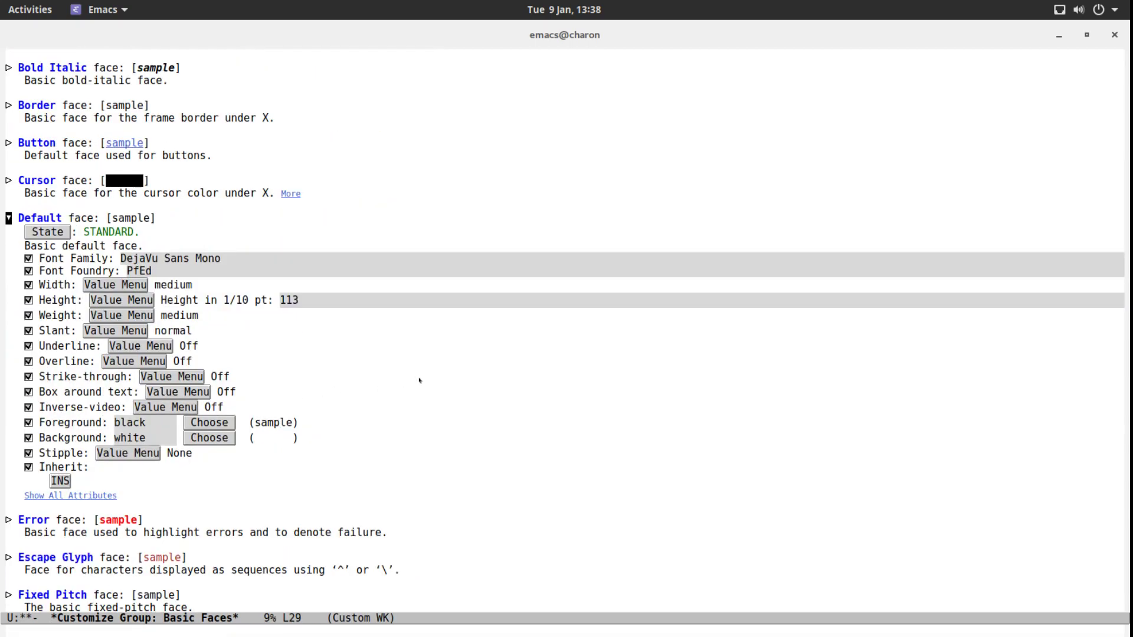
pyautogui.moveTo(272, 373)
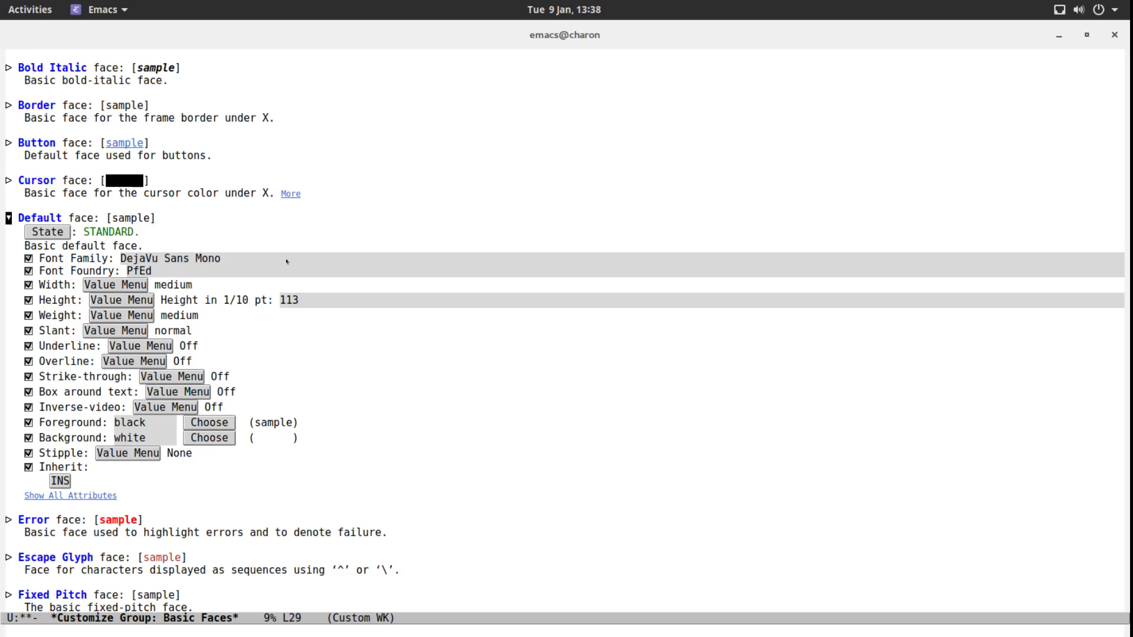
pyautogui.moveTo(224, 288)
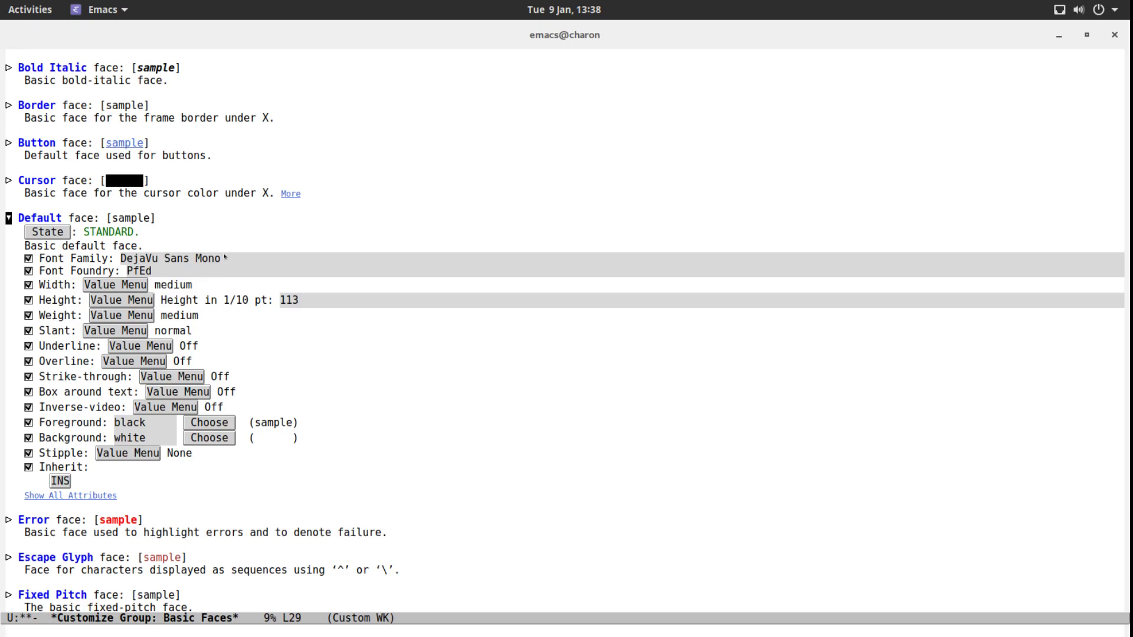
pyautogui.moveTo(226, 257)
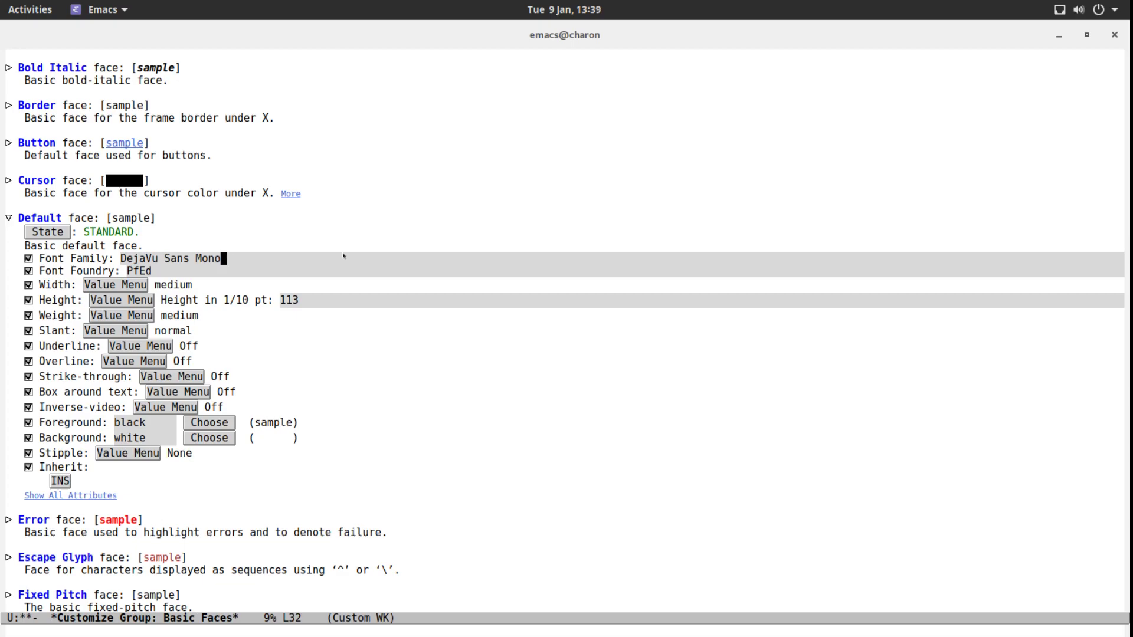
pyautogui.press('BackSpace')
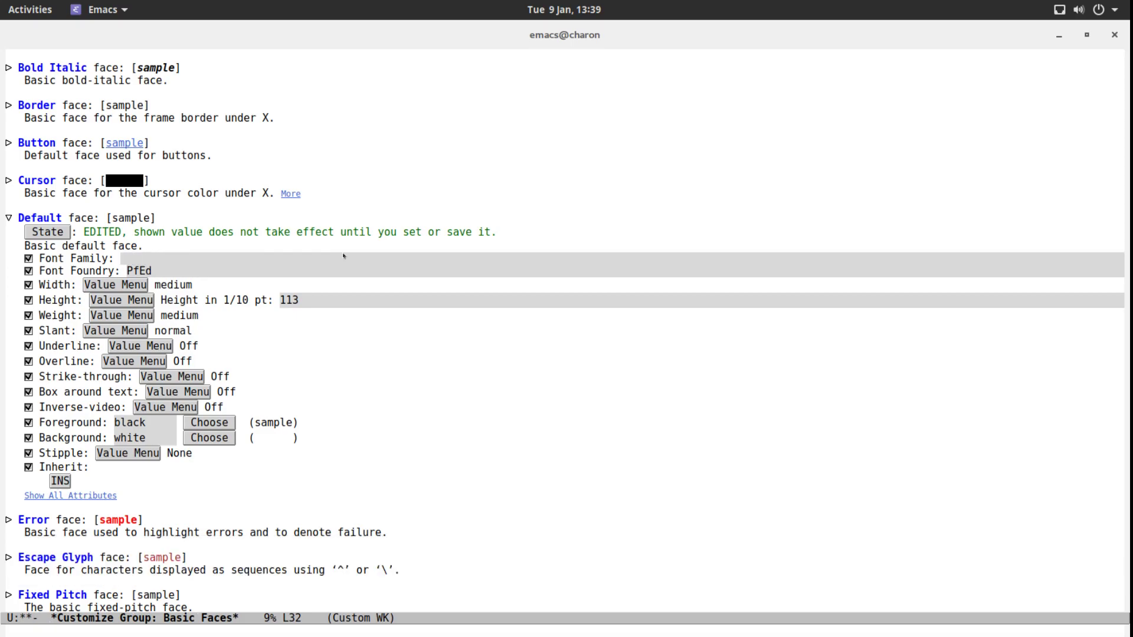
pyautogui.write('xos4 T')
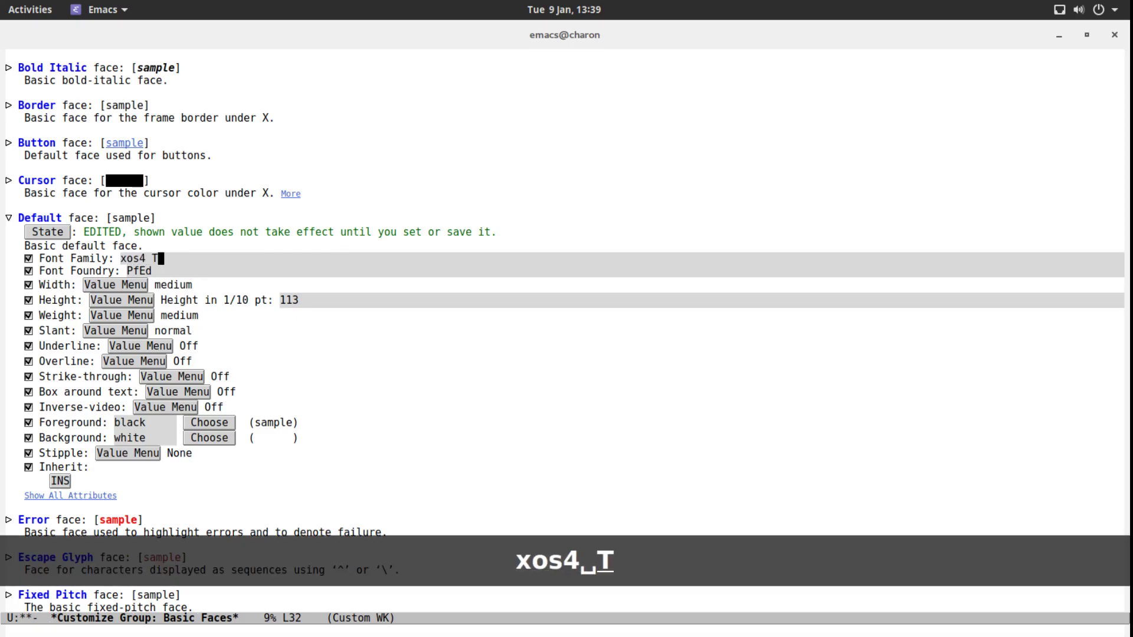
pyautogui.write('erminus')
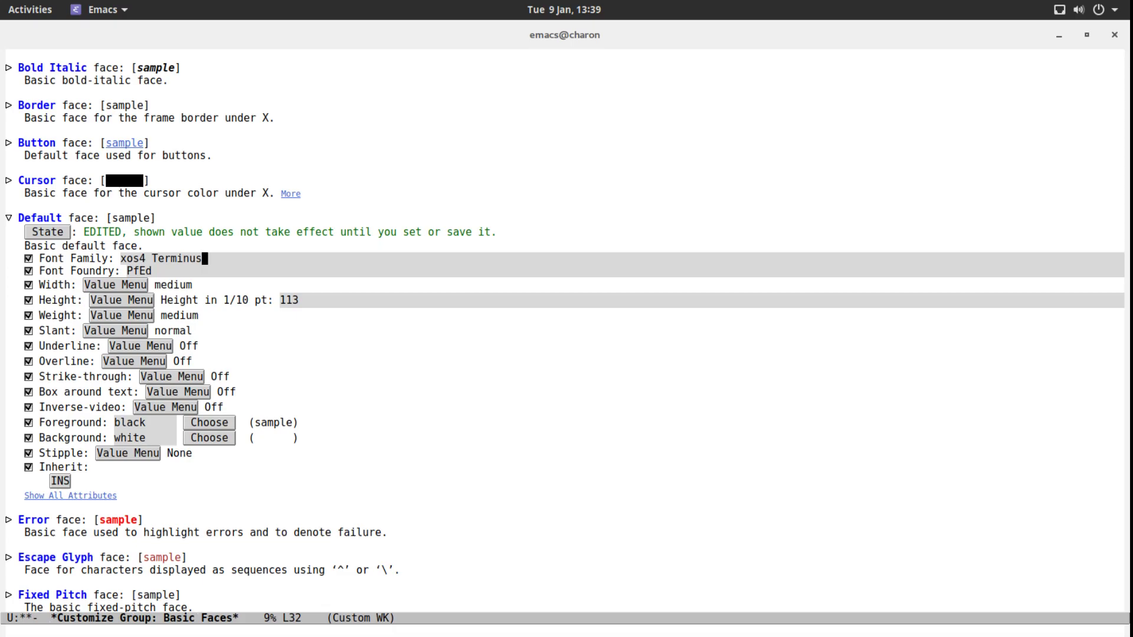
pyautogui.moveTo(316, 260)
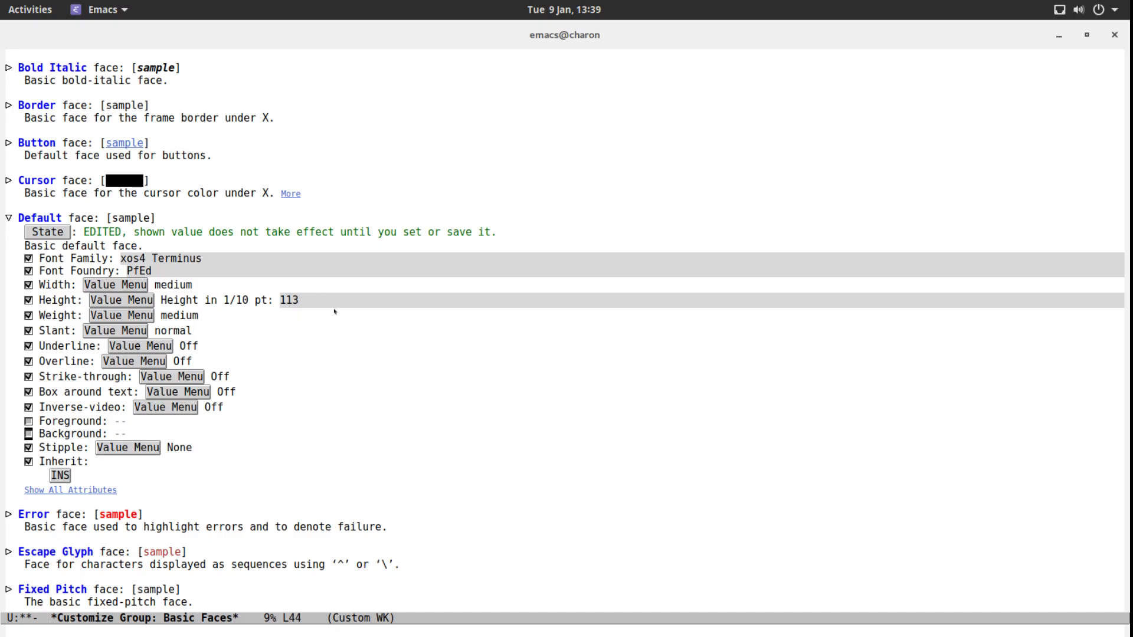
pyautogui.moveTo(334, 312)
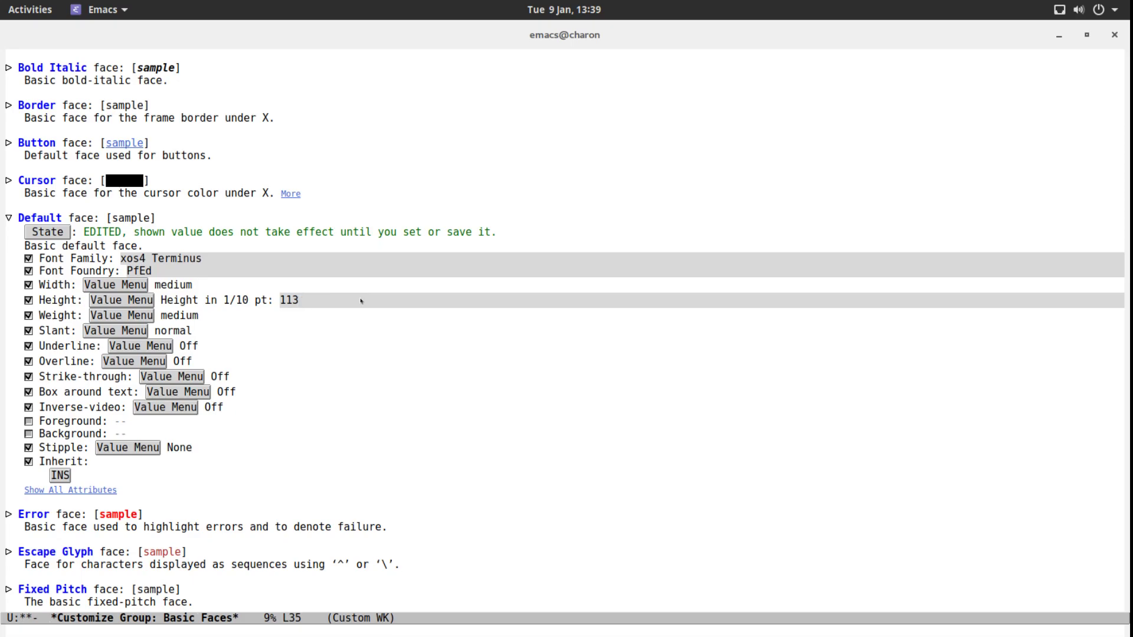
pyautogui.write('120')
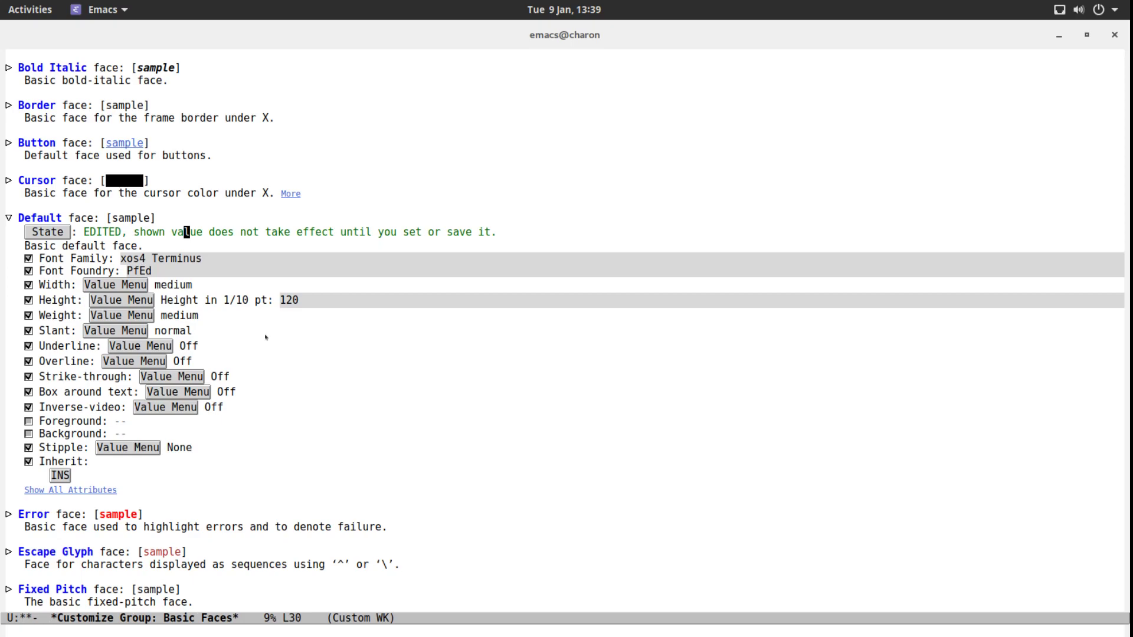
# Step: Apply the Default face for this session, raise height to 148, and save it for future sessions
pyautogui.click(48, 233)
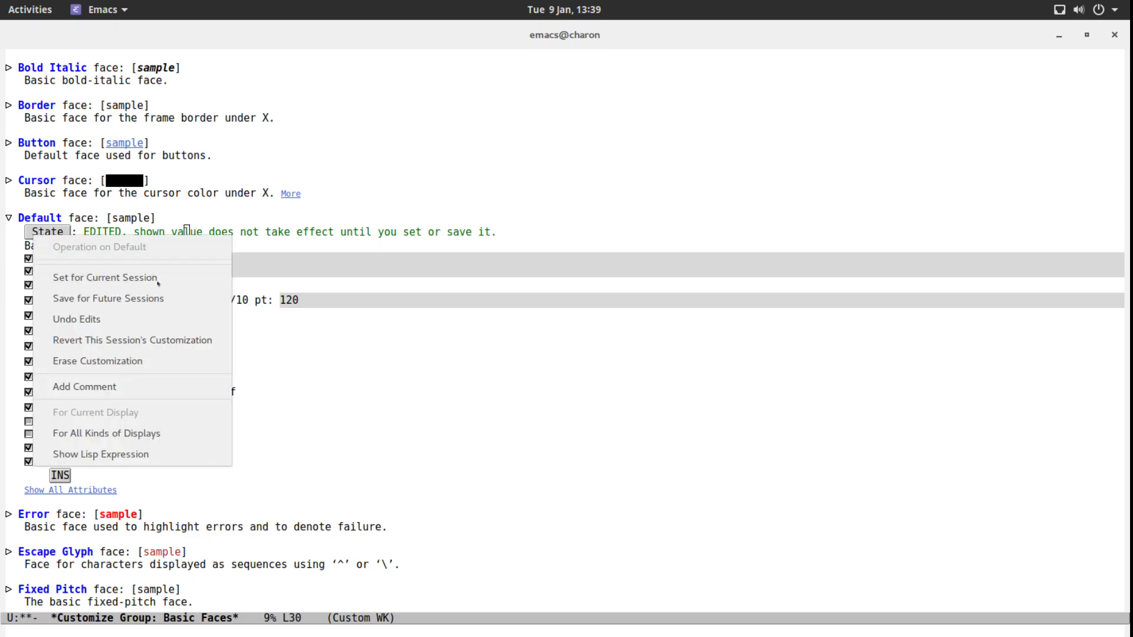
pyautogui.click(108, 297)
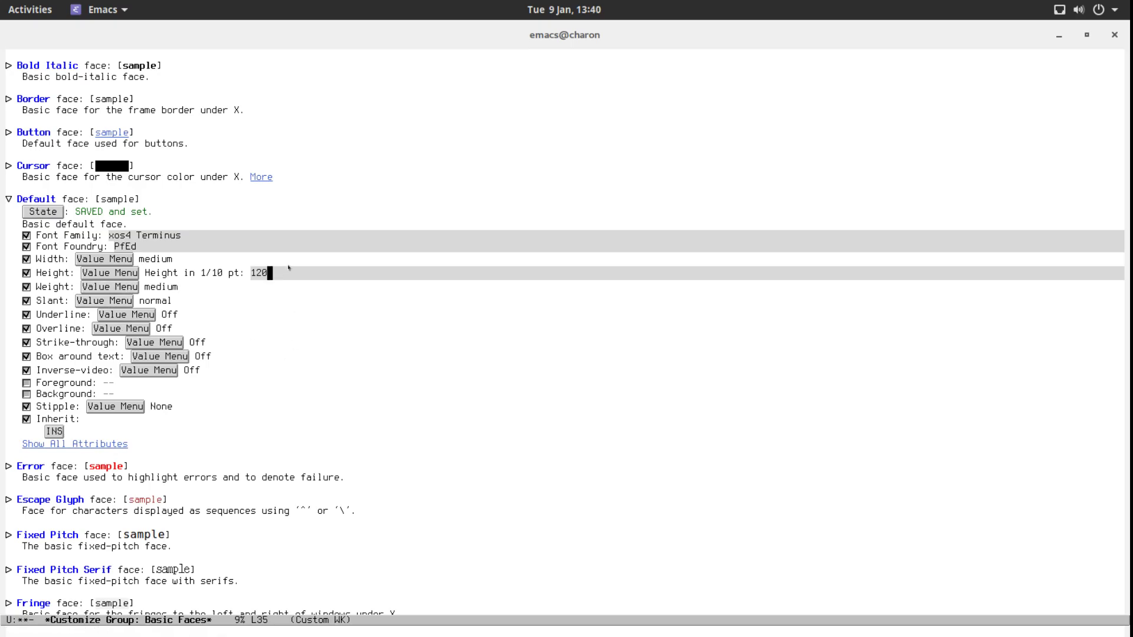
pyautogui.write('50')
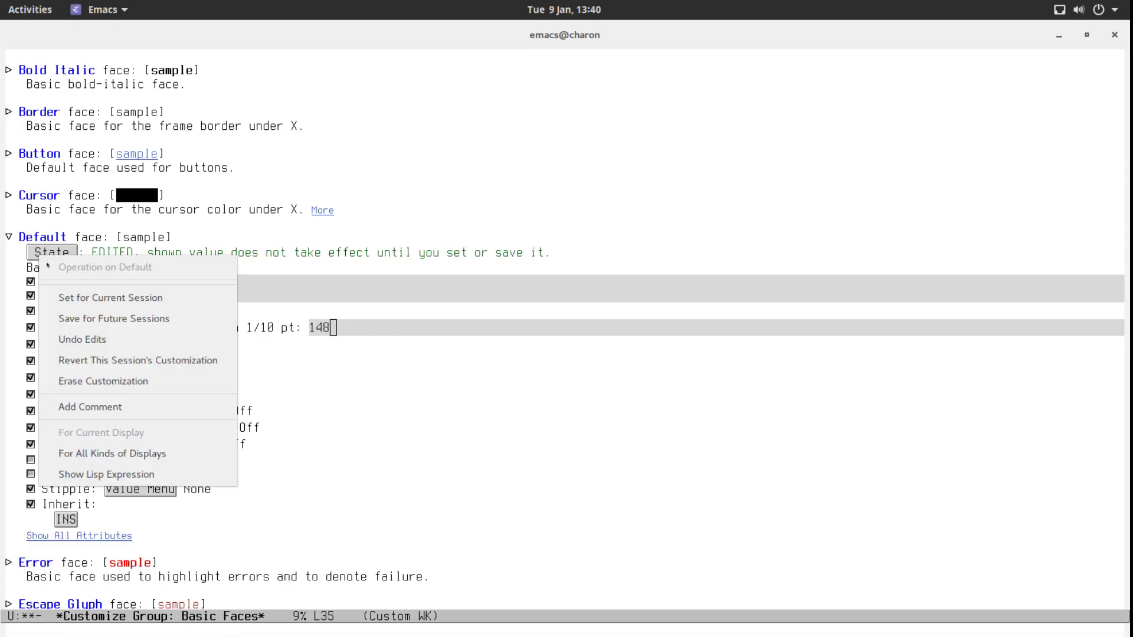
pyautogui.click(114, 318)
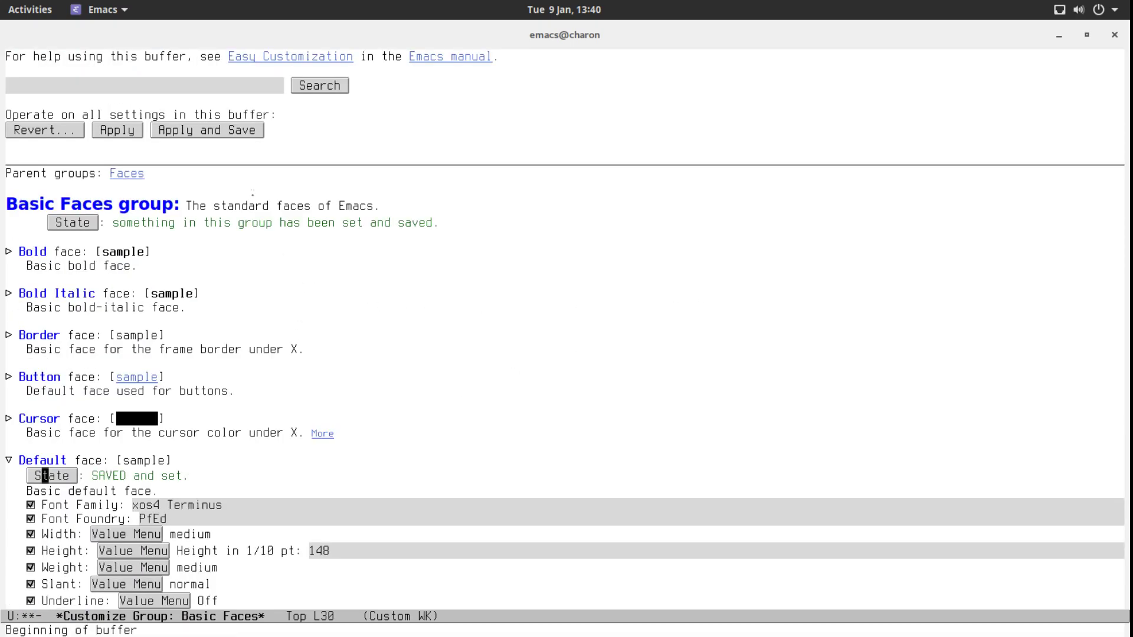
pyautogui.click(206, 130)
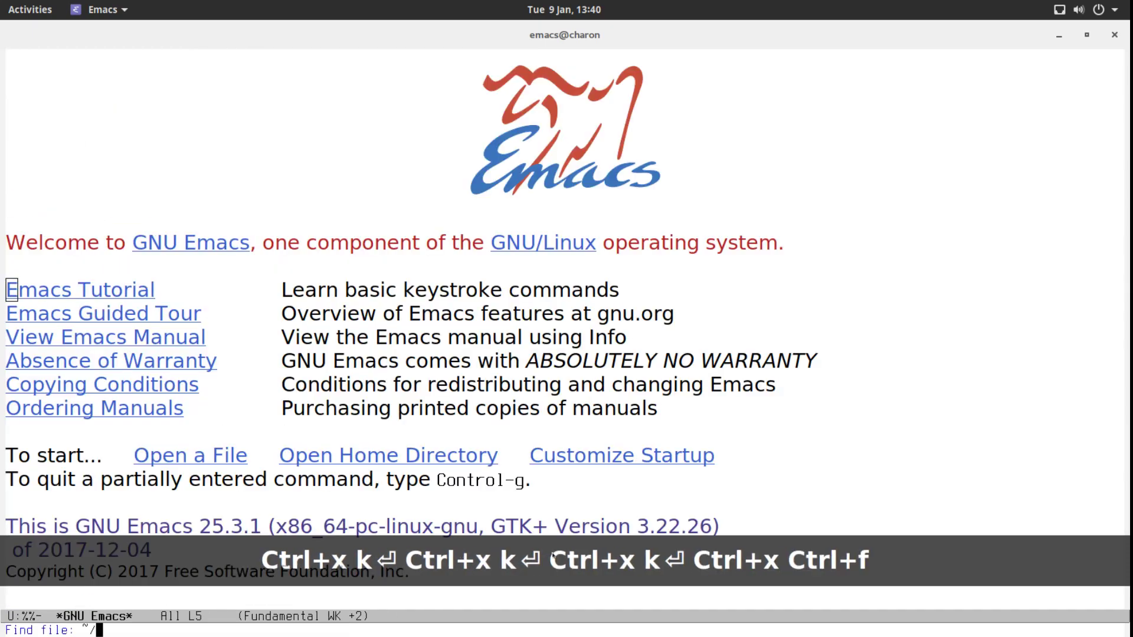
# Step: Review ~/.emacs.d/init.el to confirm the custom-set-faces entry with xos4 Terminus and height 148
pyautogui.press('Return')
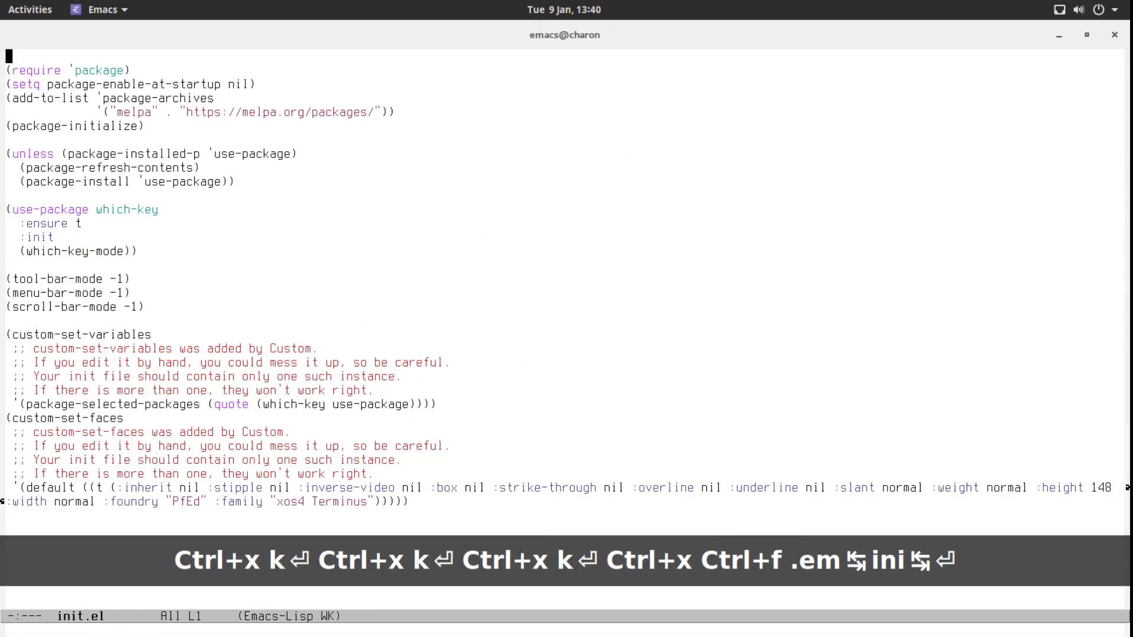
pyautogui.press('down')
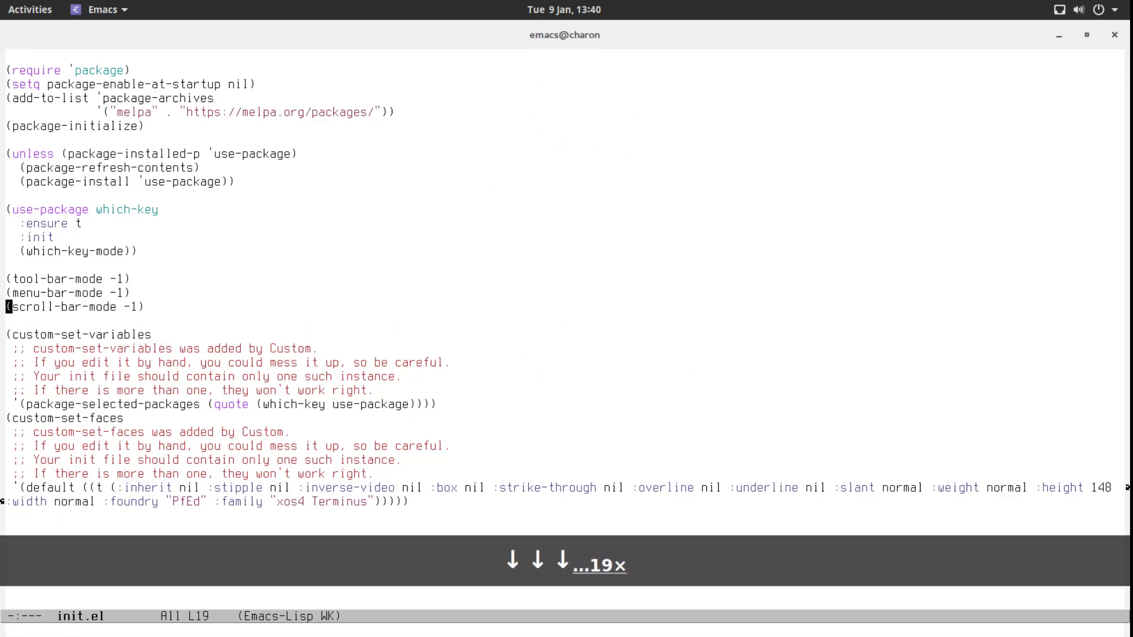
pyautogui.press('Down')
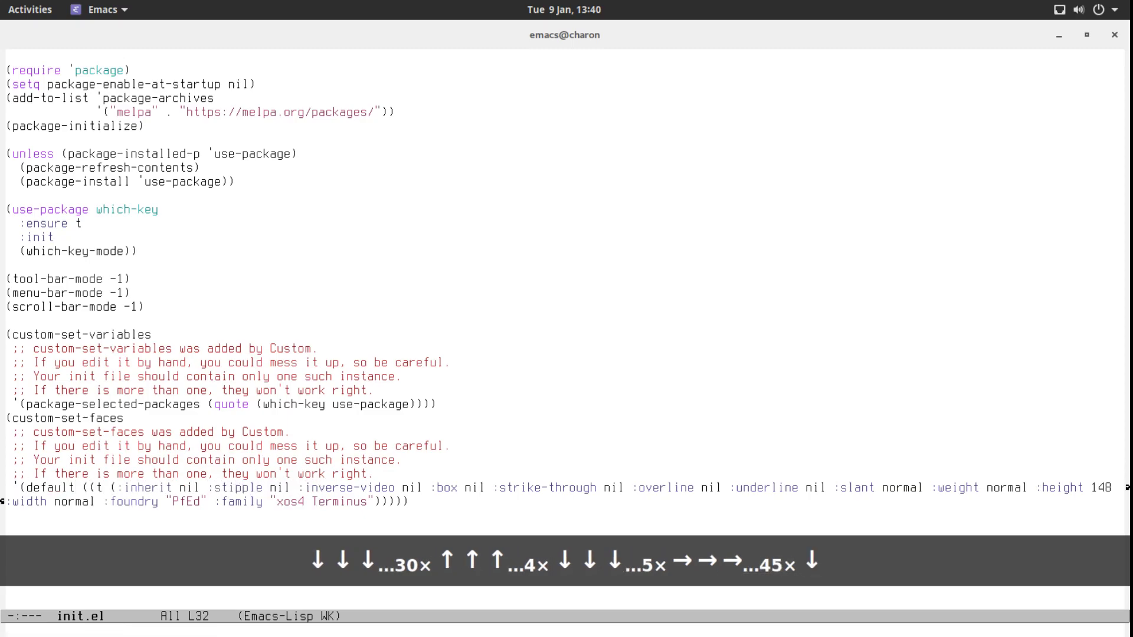
pyautogui.press('Left')
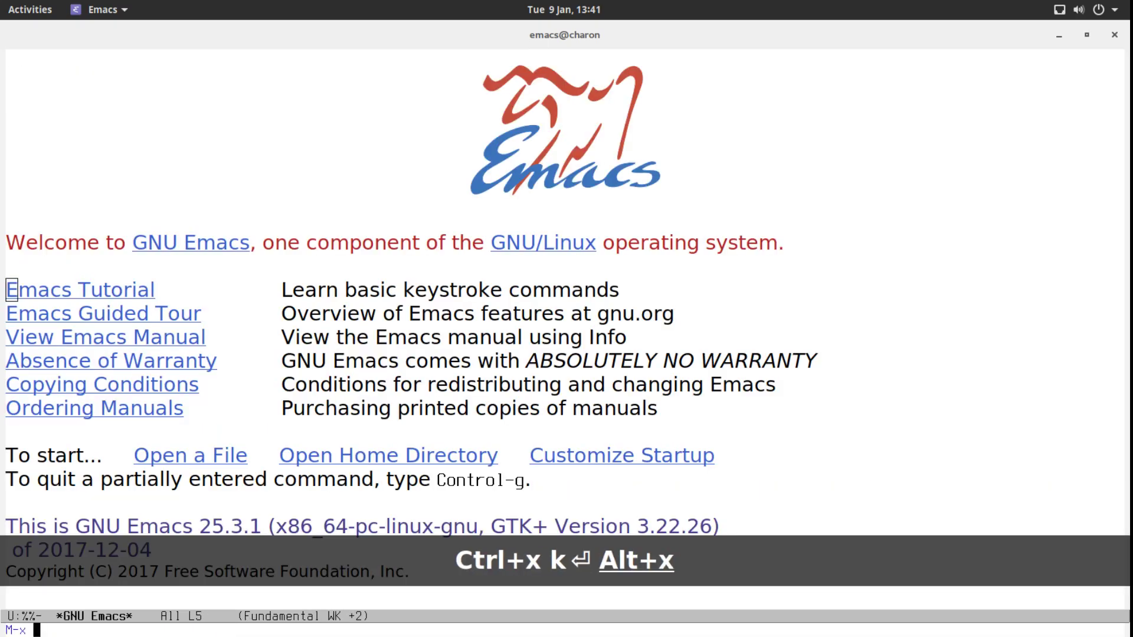
# Step: Show the package list and search it for entries mentioning 'theme'
pyautogui.write('list-packages')
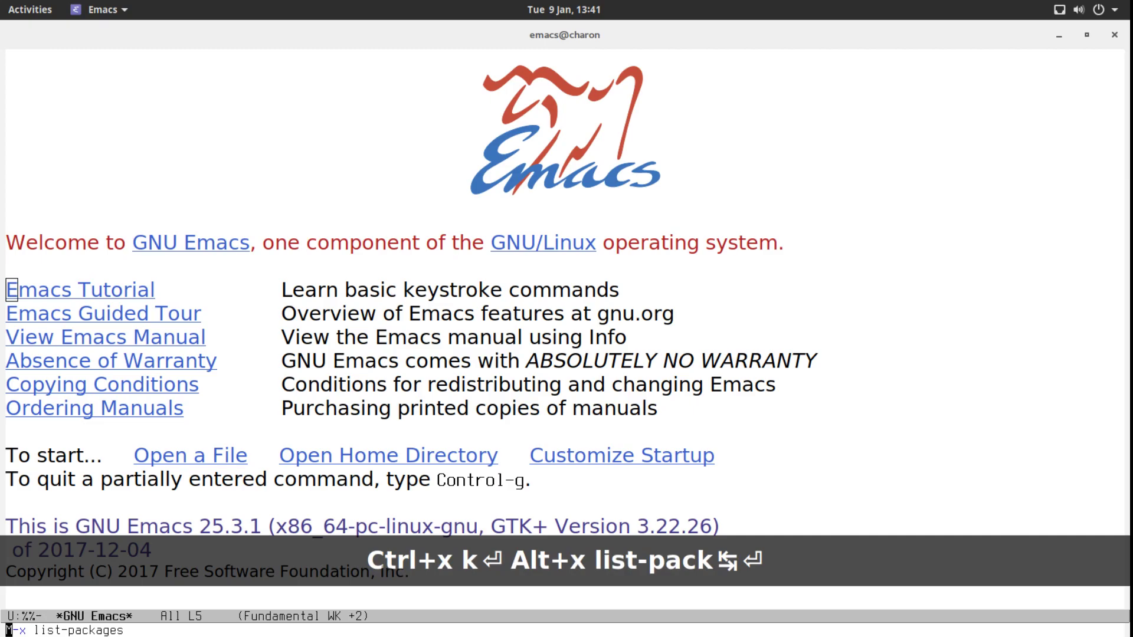
pyautogui.press('Return')
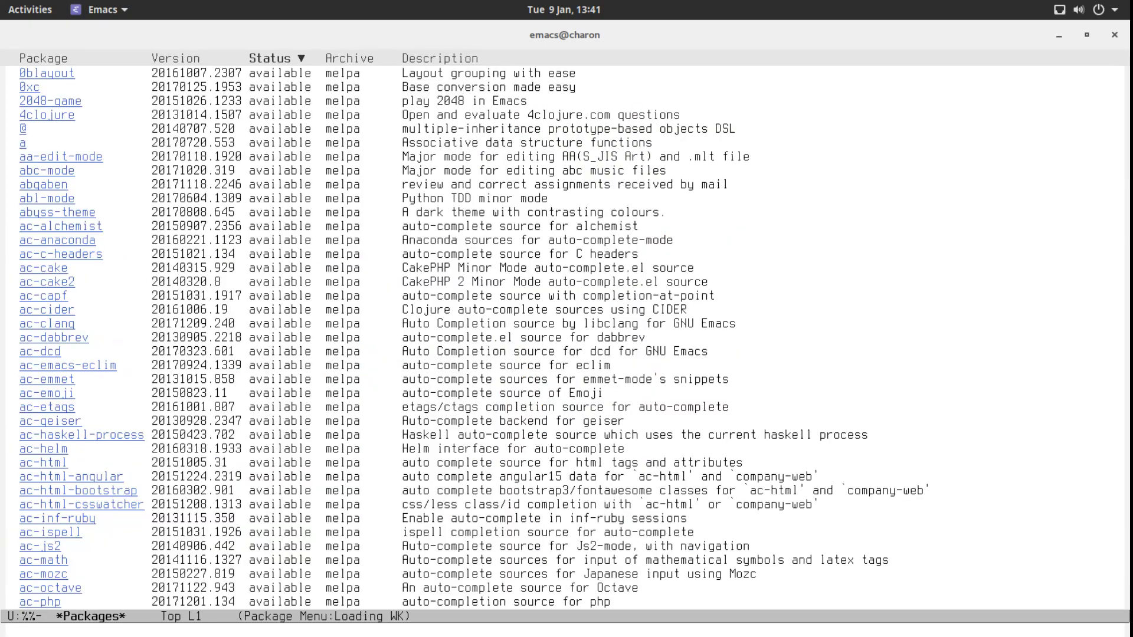
pyautogui.press('ctrl+s')
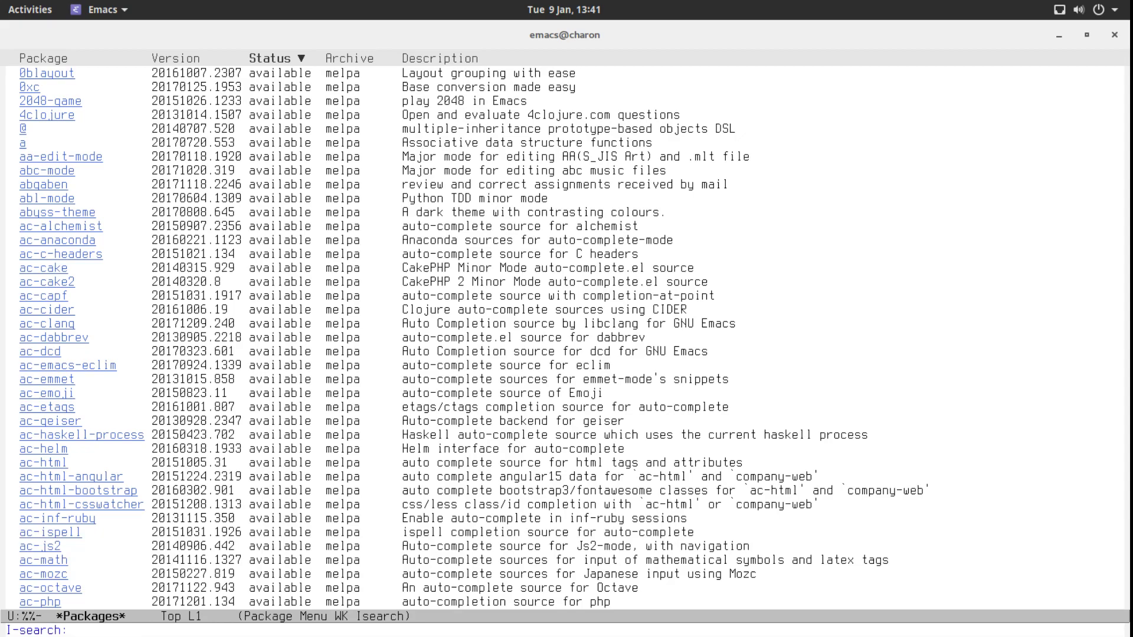
pyautogui.write('theme')
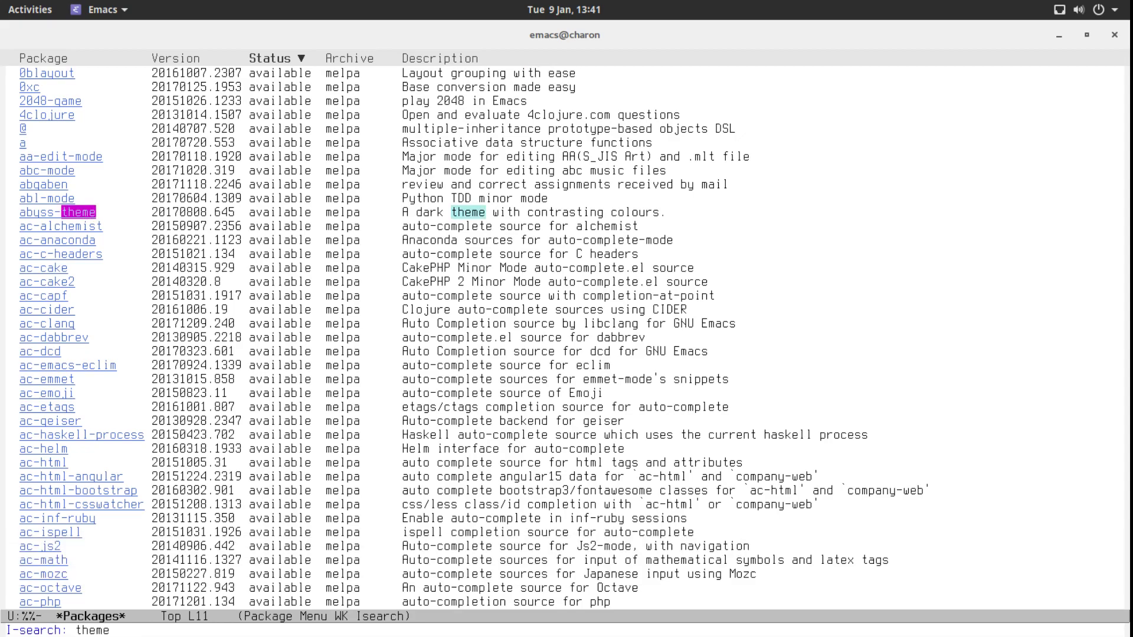
pyautogui.press('ctrl+s')
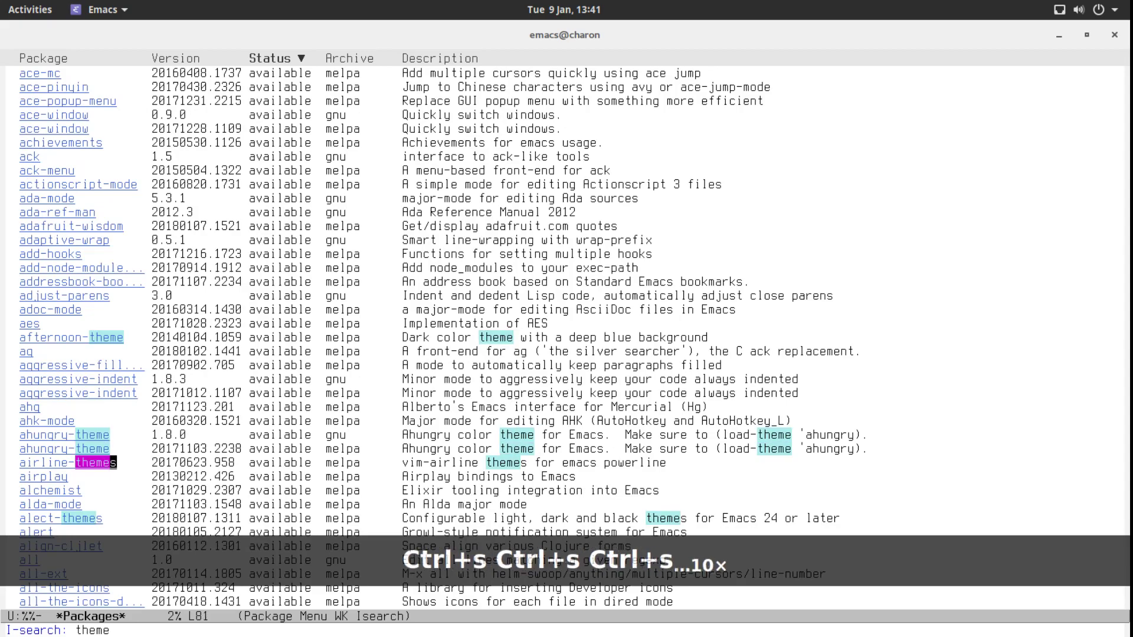
pyautogui.press('ctrl+s')
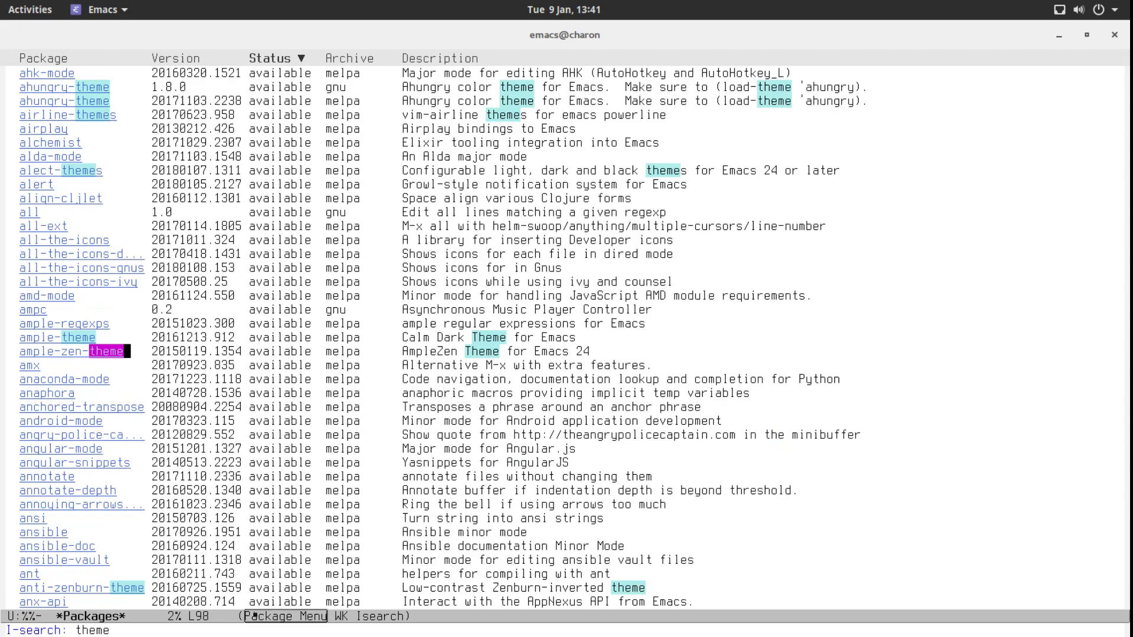
# Step: Read the ample-theme package description, then leave its window for the other pane
pyautogui.click(56, 337)
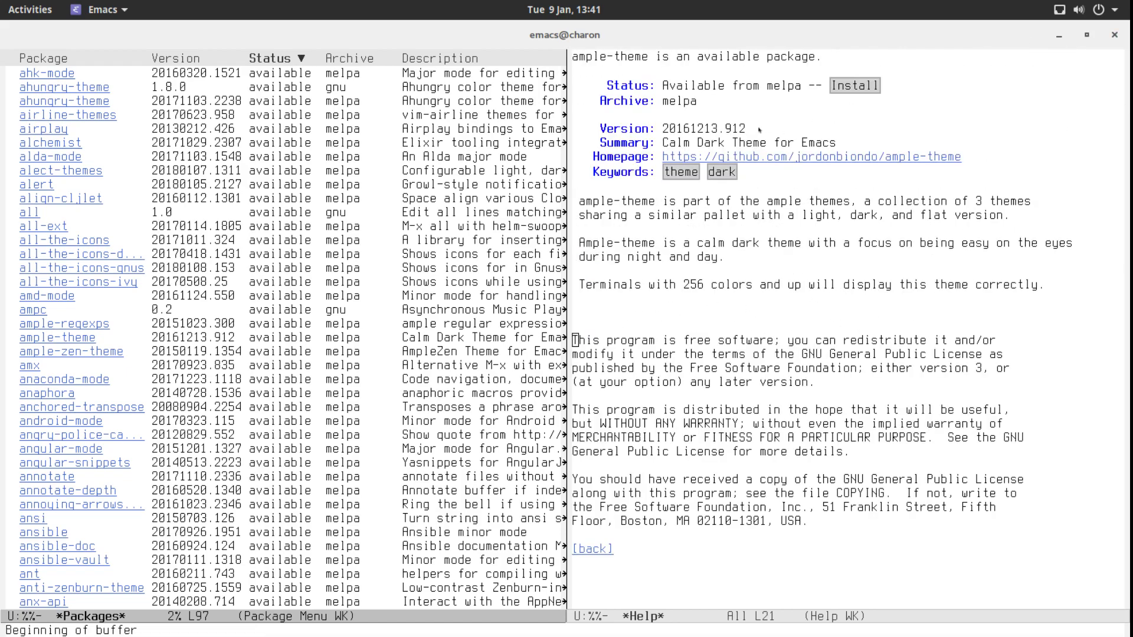
pyautogui.press('ctrl+x o')
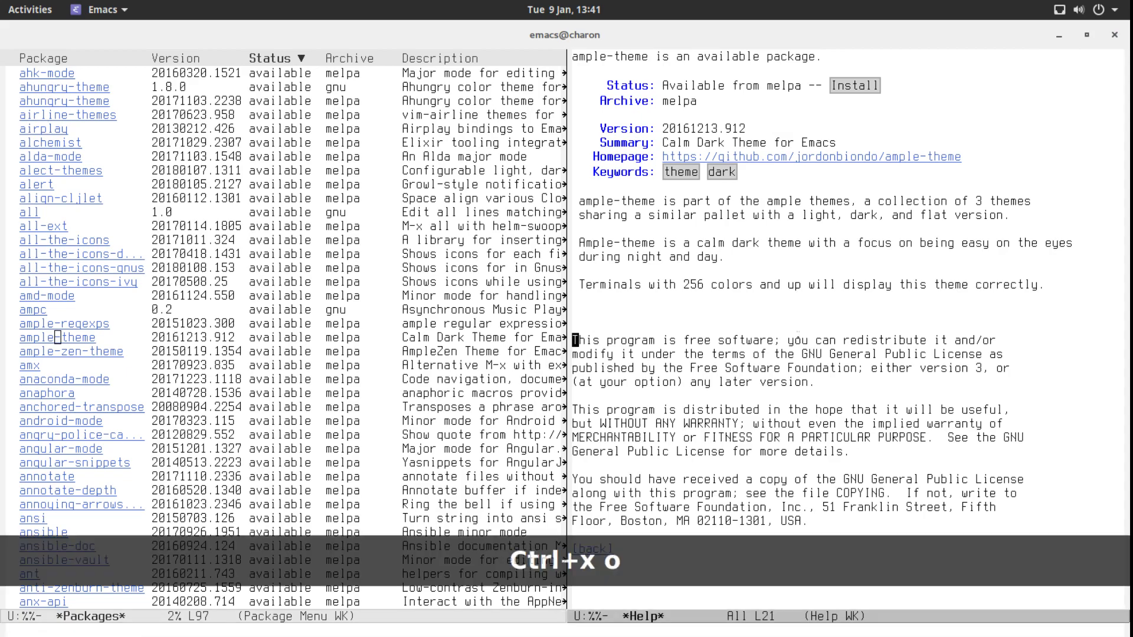
pyautogui.press('Ctrl+x 0')
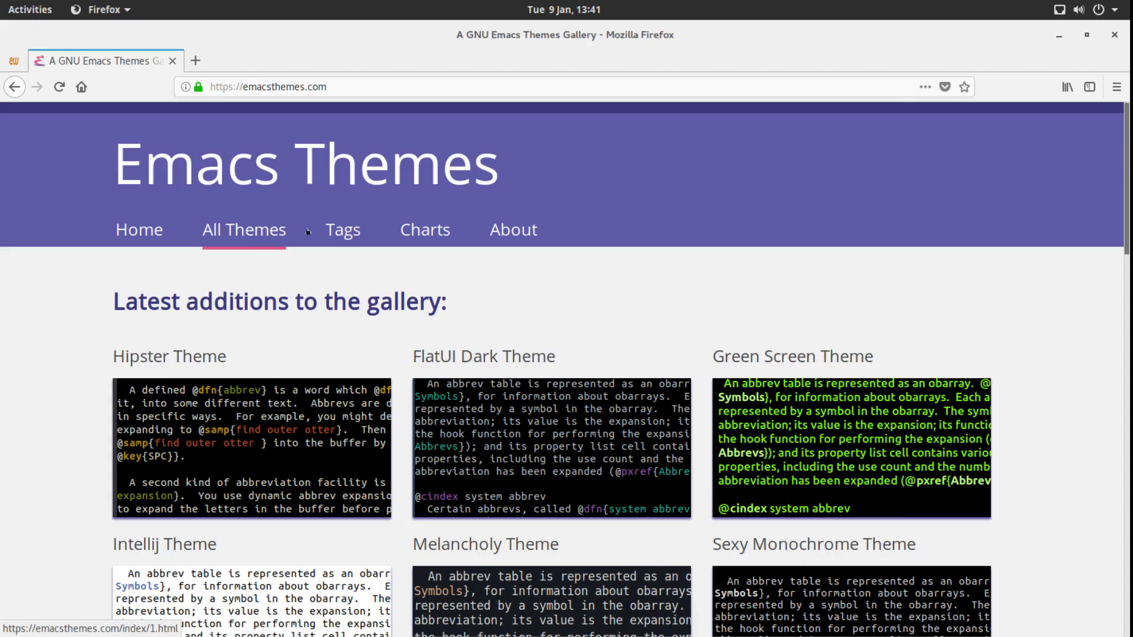
# Step: Scroll through the emacsthemes.com gallery previews looking over the available themes
pyautogui.scroll(-3)
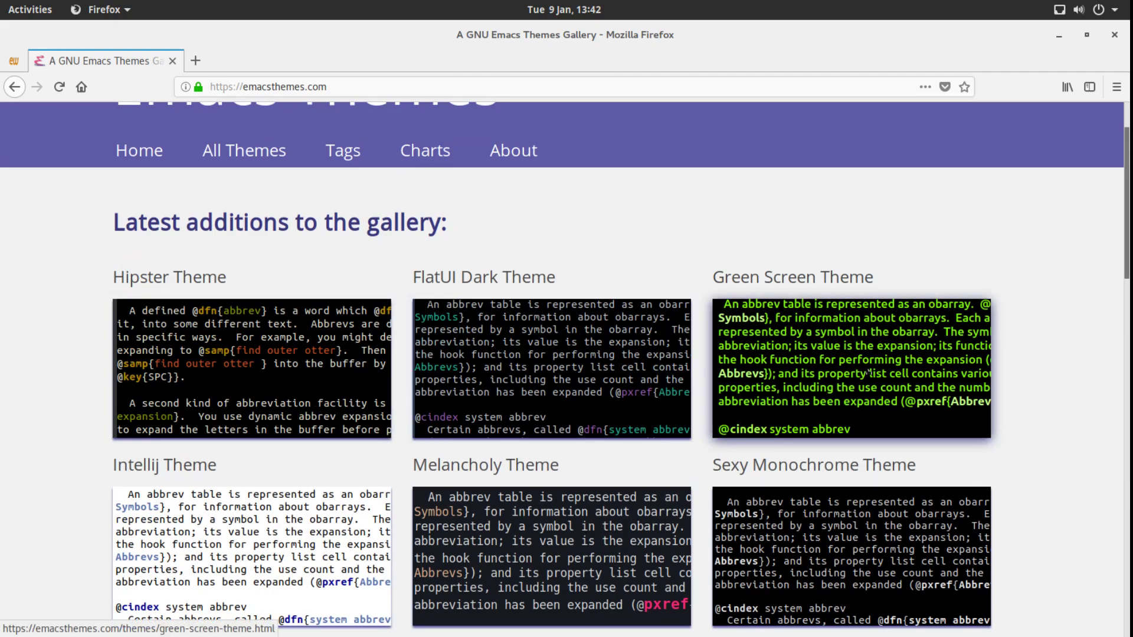
pyautogui.scroll(-3)
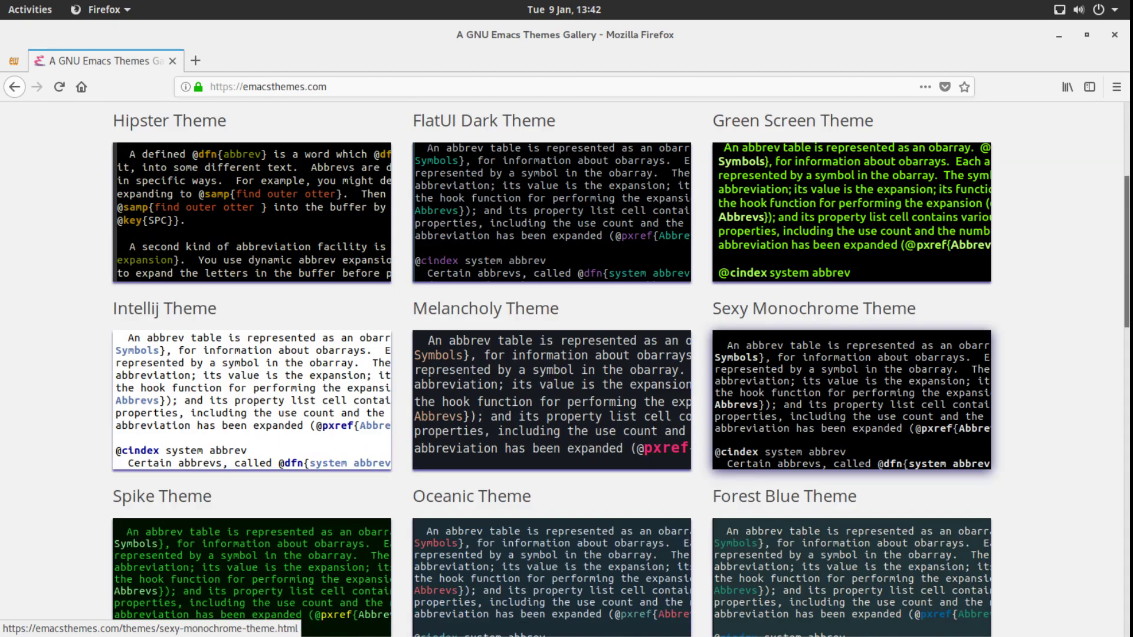
pyautogui.scroll(-3)
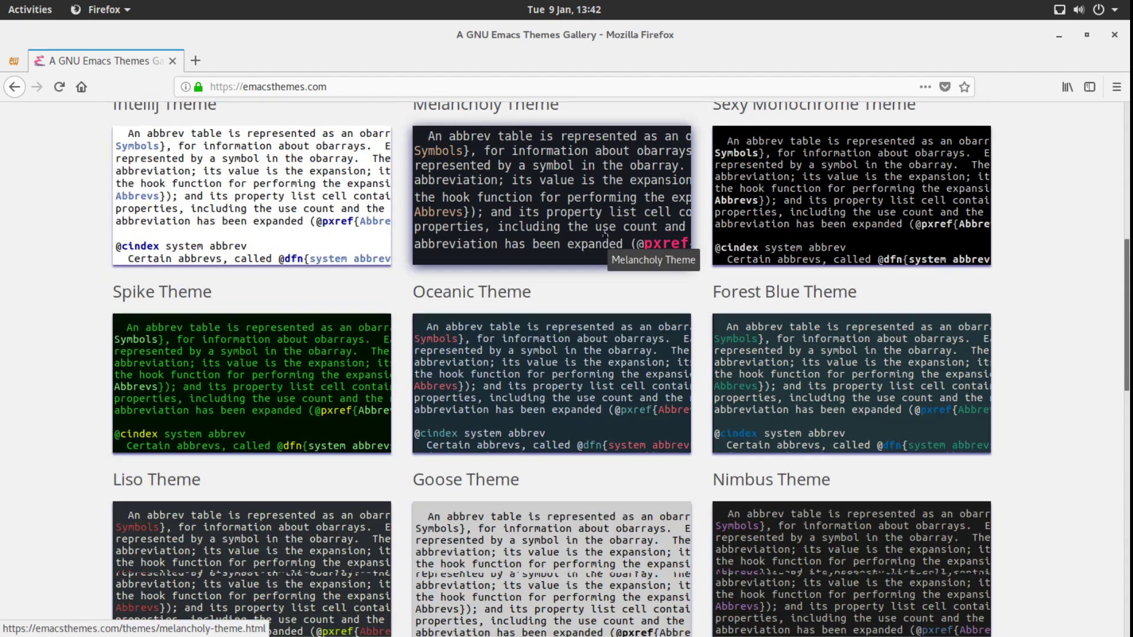
pyautogui.scroll(-3)
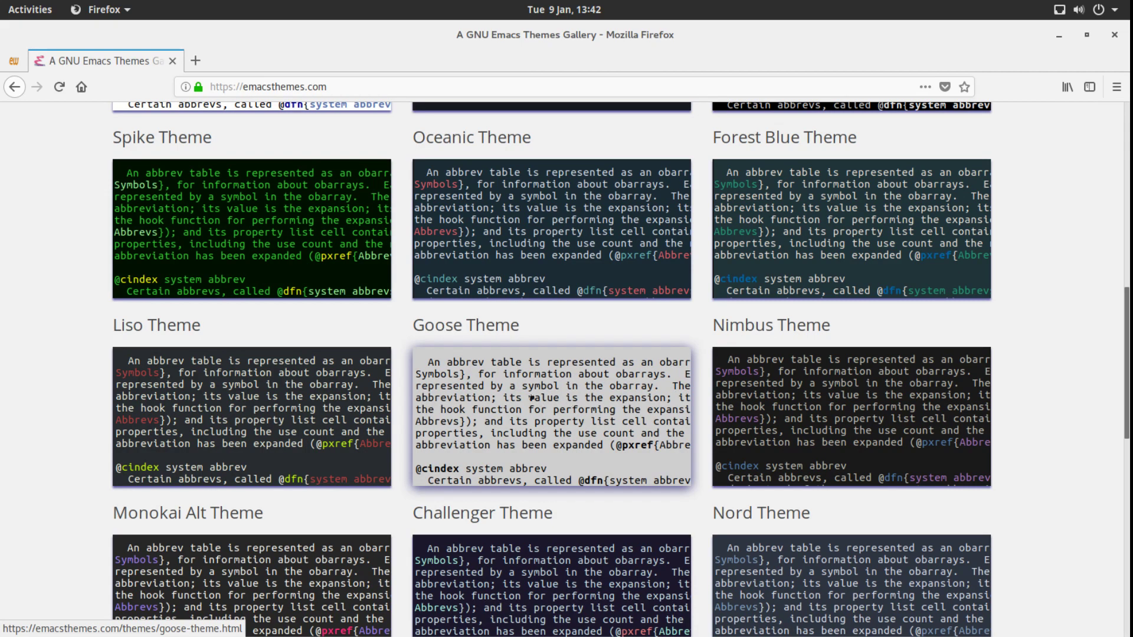
pyautogui.scroll(-3)
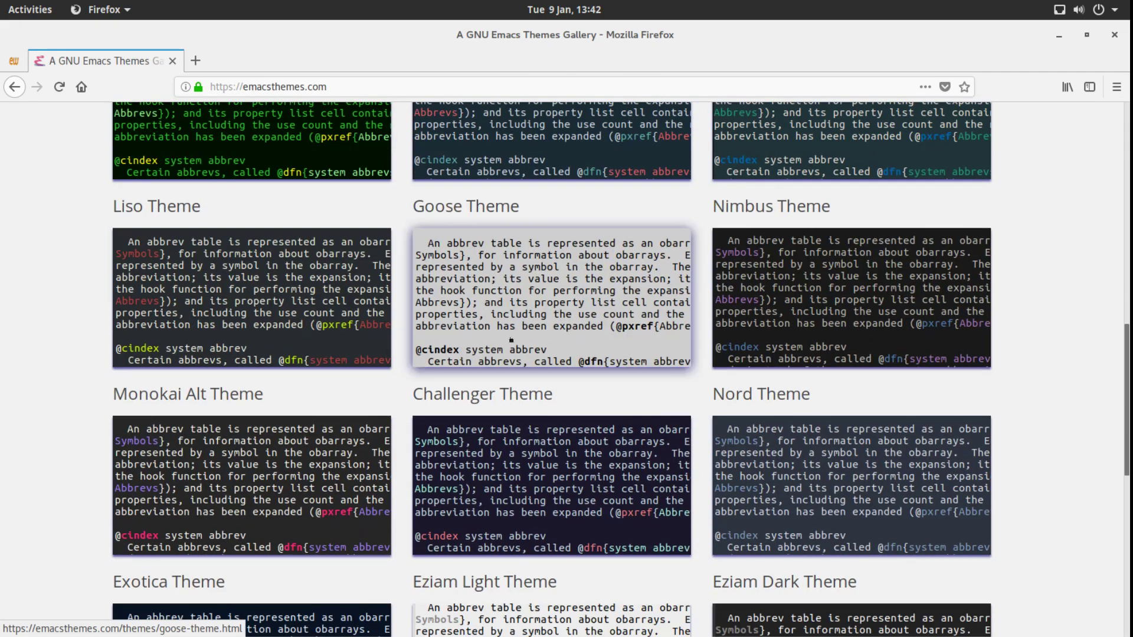
pyautogui.moveTo(507, 344)
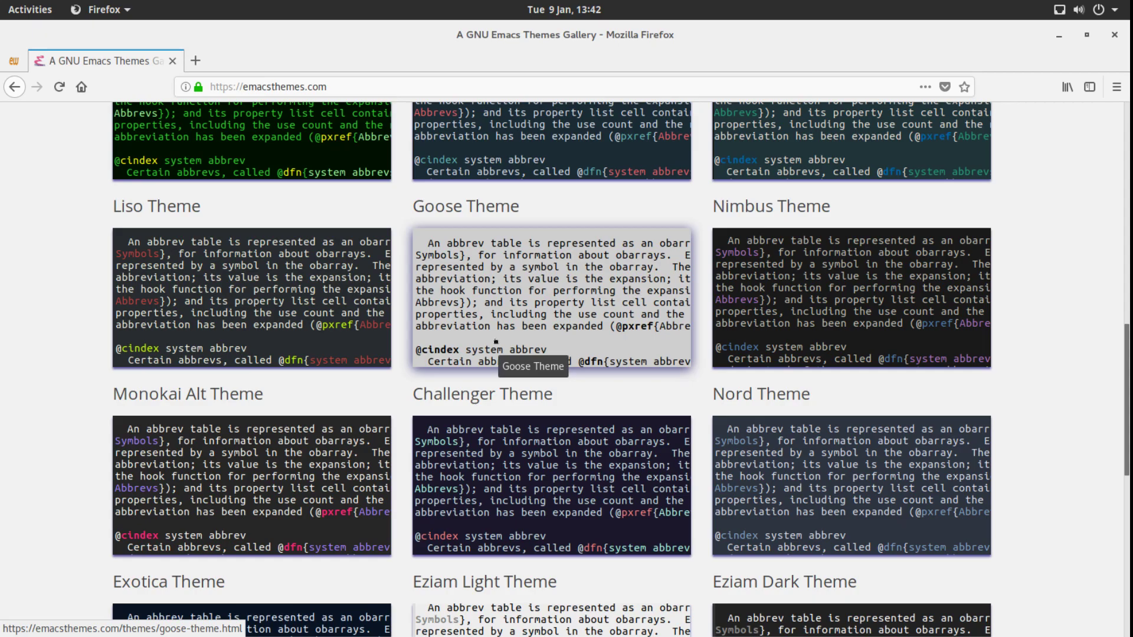
pyautogui.scroll(-3)
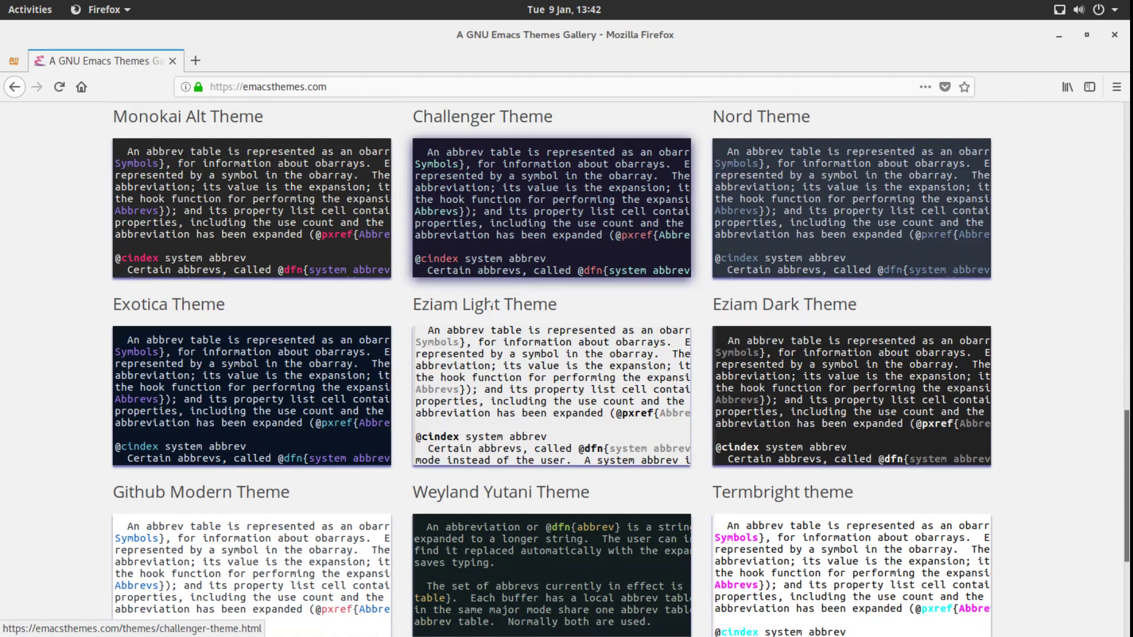
pyautogui.moveTo(245, 394)
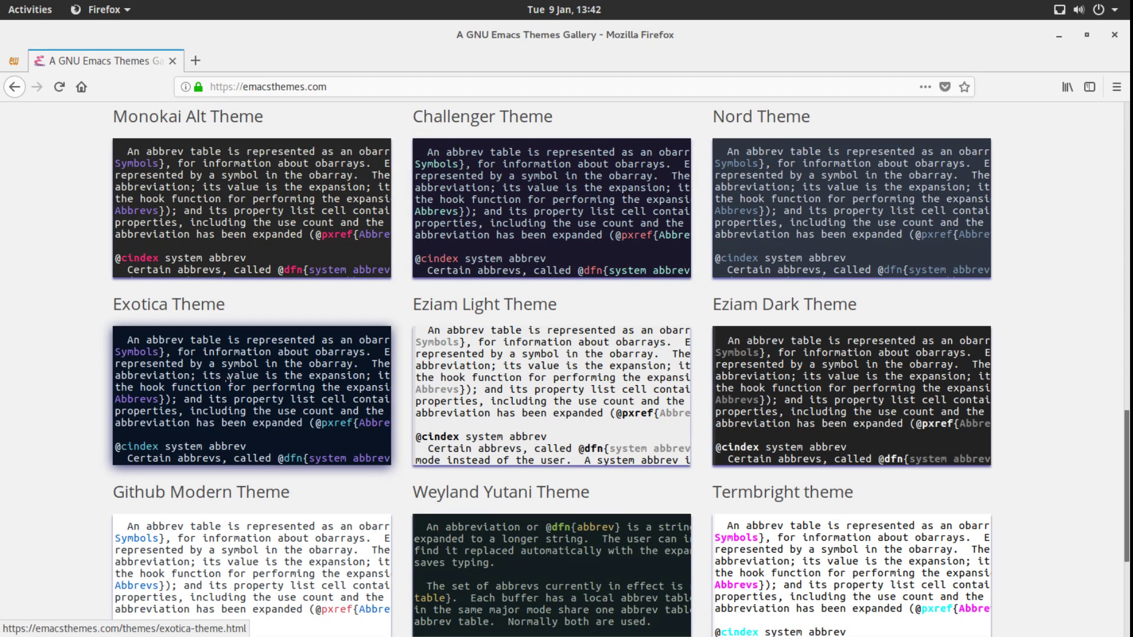
pyautogui.scroll(-3)
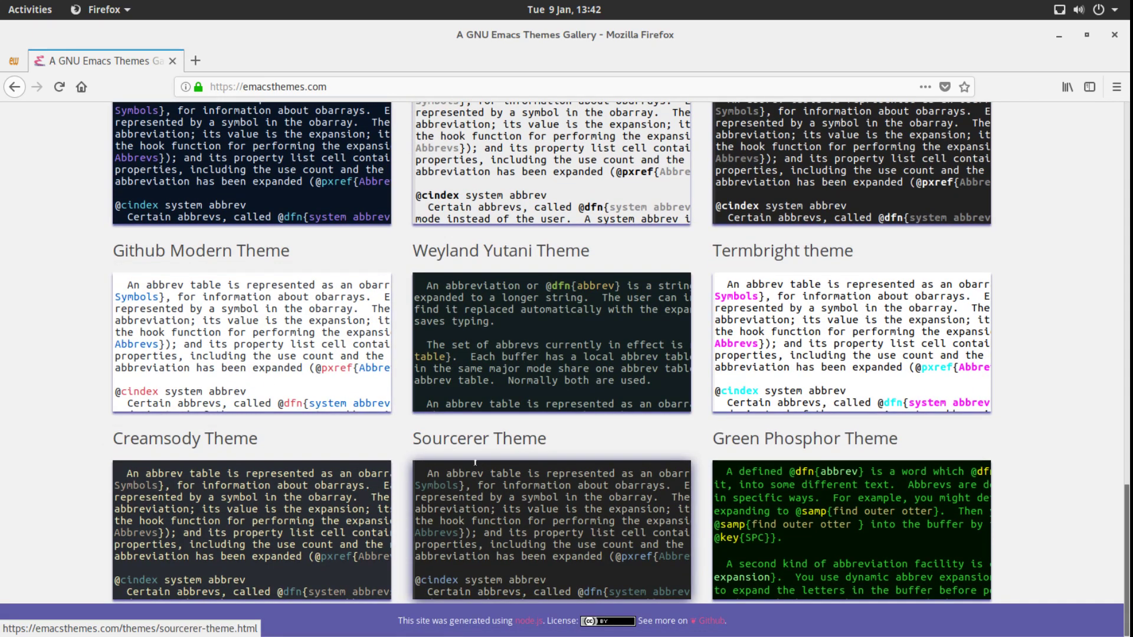
pyautogui.scroll(-3)
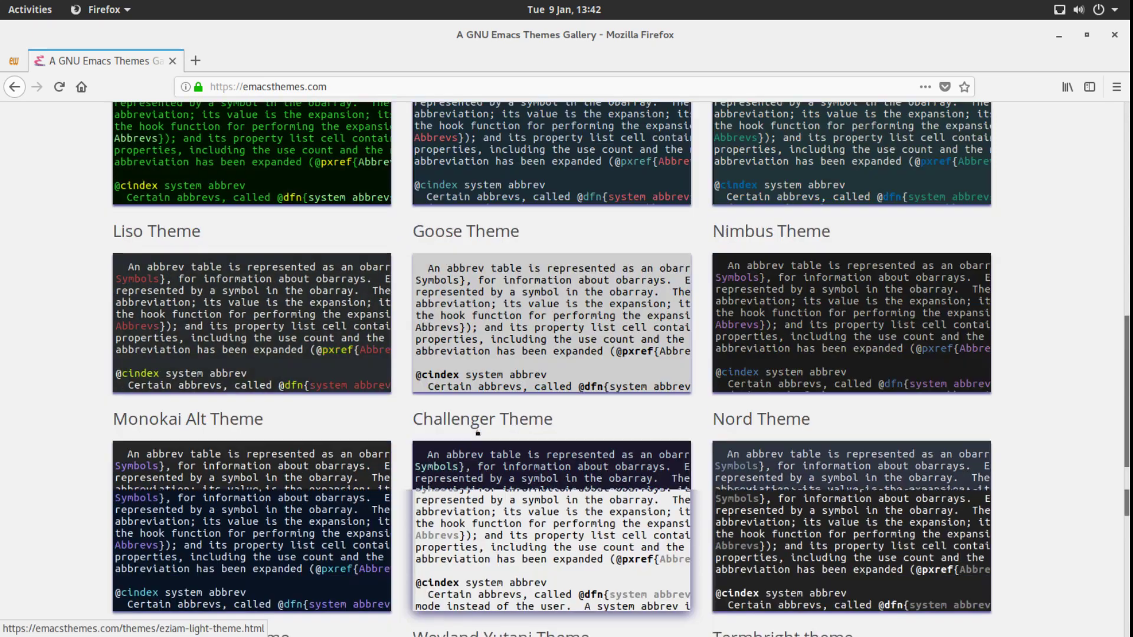
pyautogui.scroll(3)
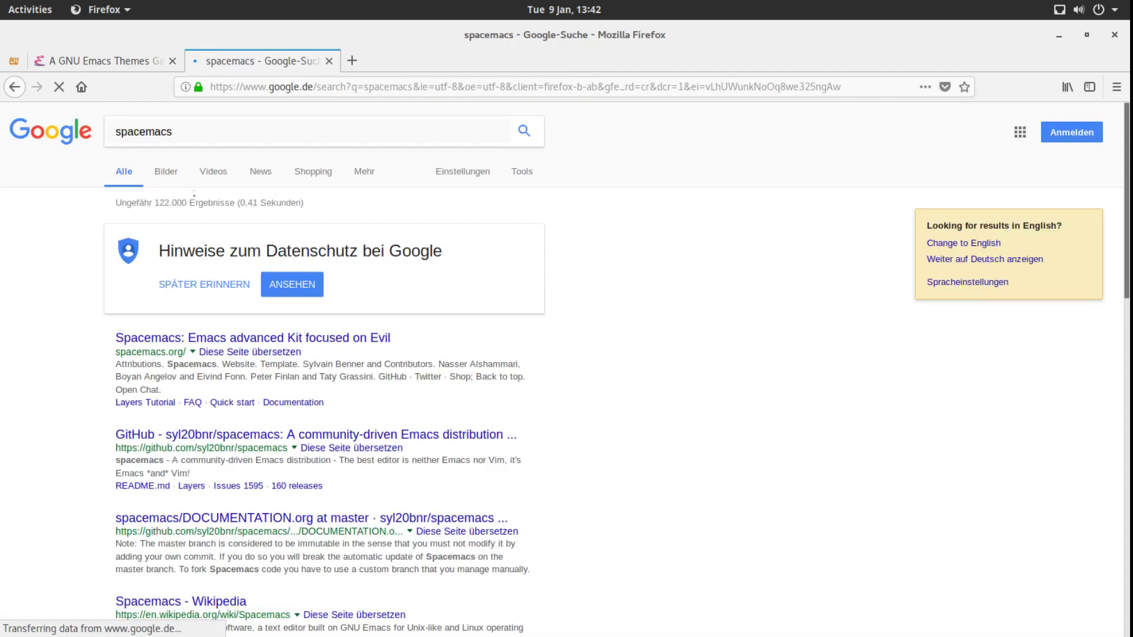
# Step: Visit spacemacs.org from the results and scroll through its editor screenshots
pyautogui.click(251, 338)
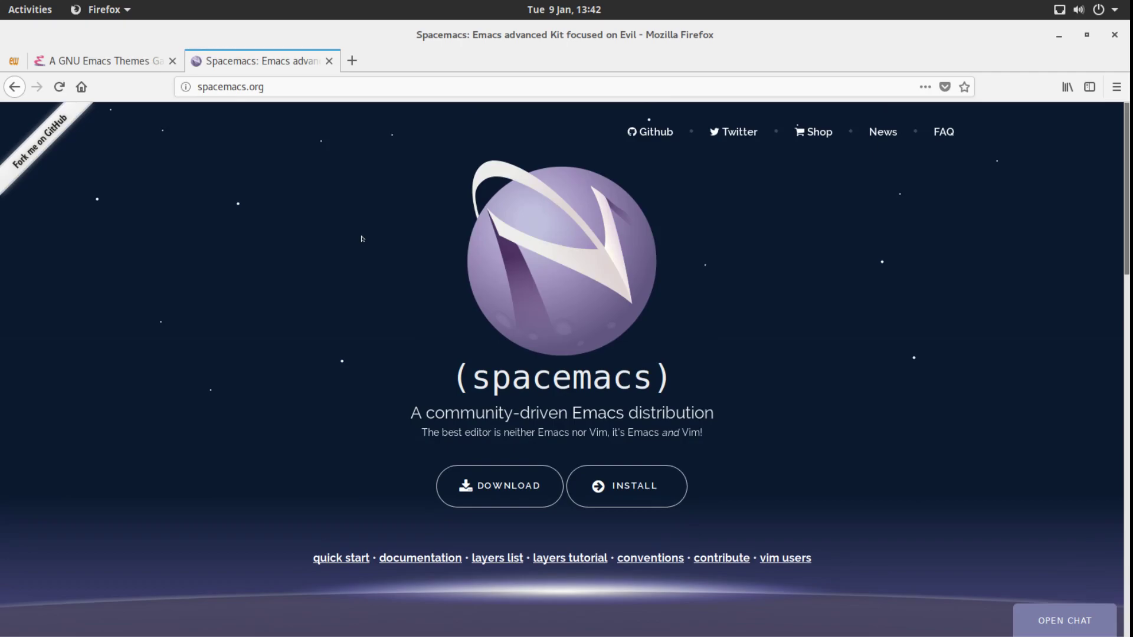
pyautogui.scroll(-3)
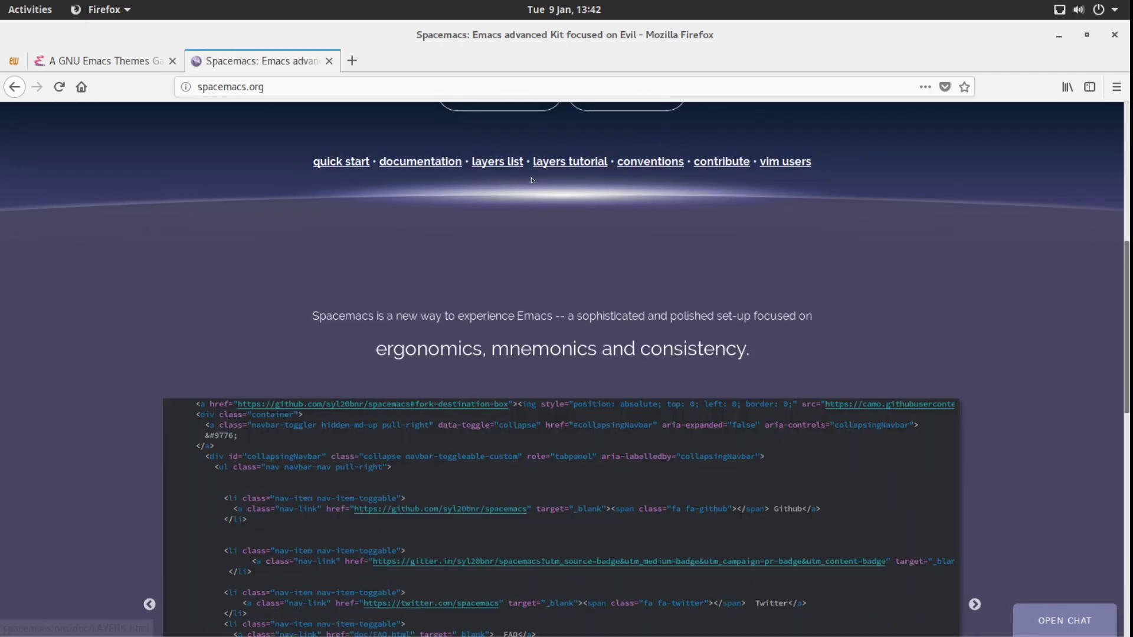
pyautogui.scroll(-3)
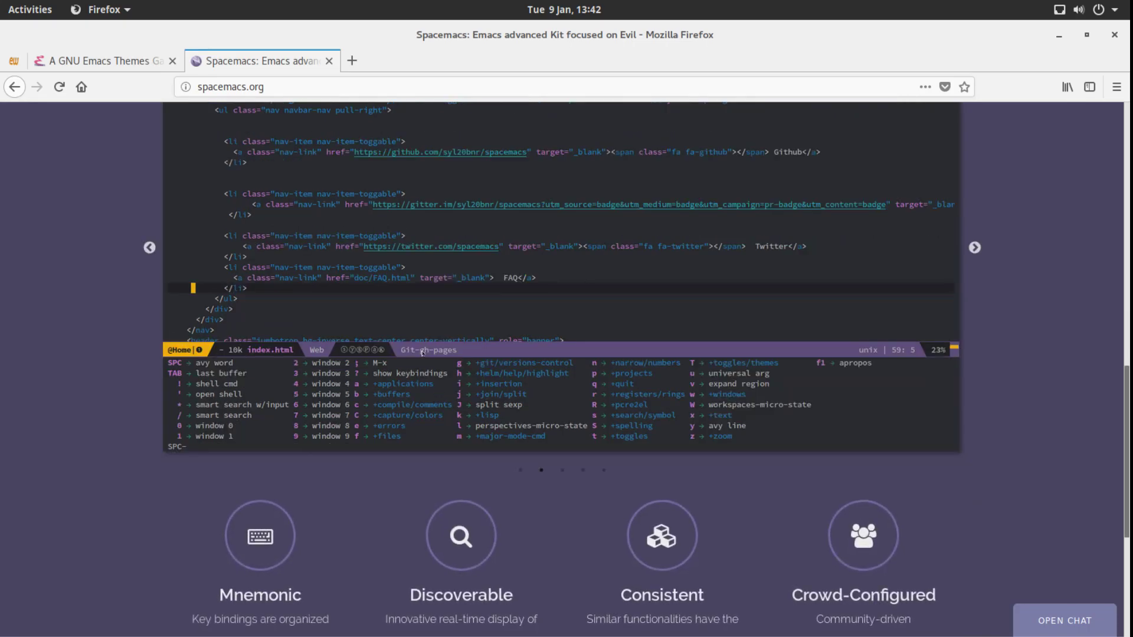
pyautogui.scroll(-3)
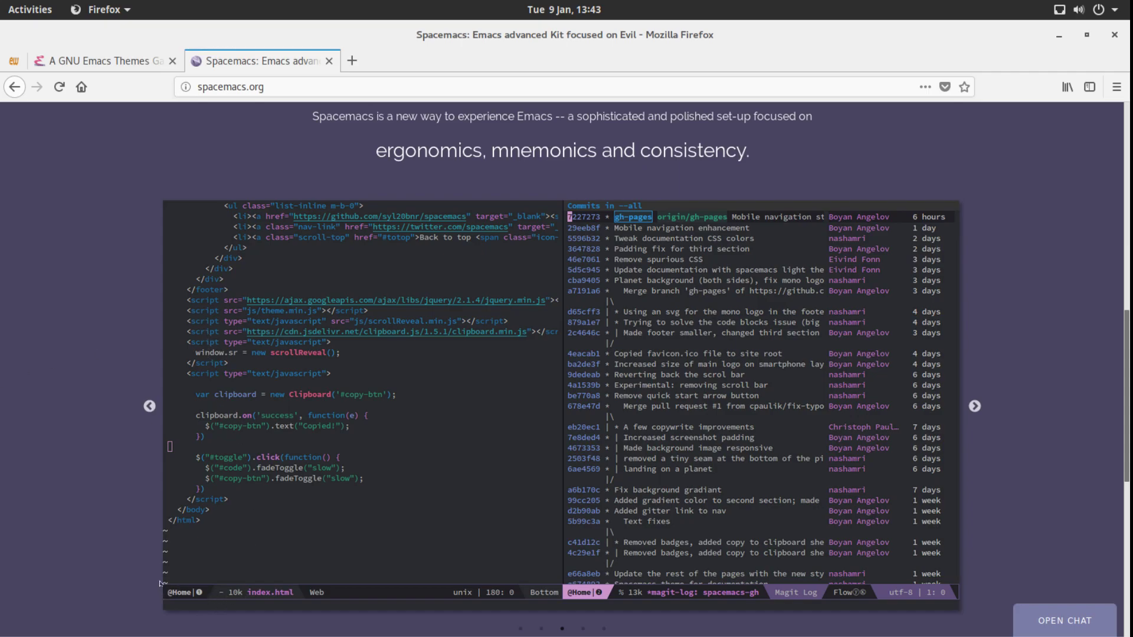
pyautogui.moveTo(173, 578)
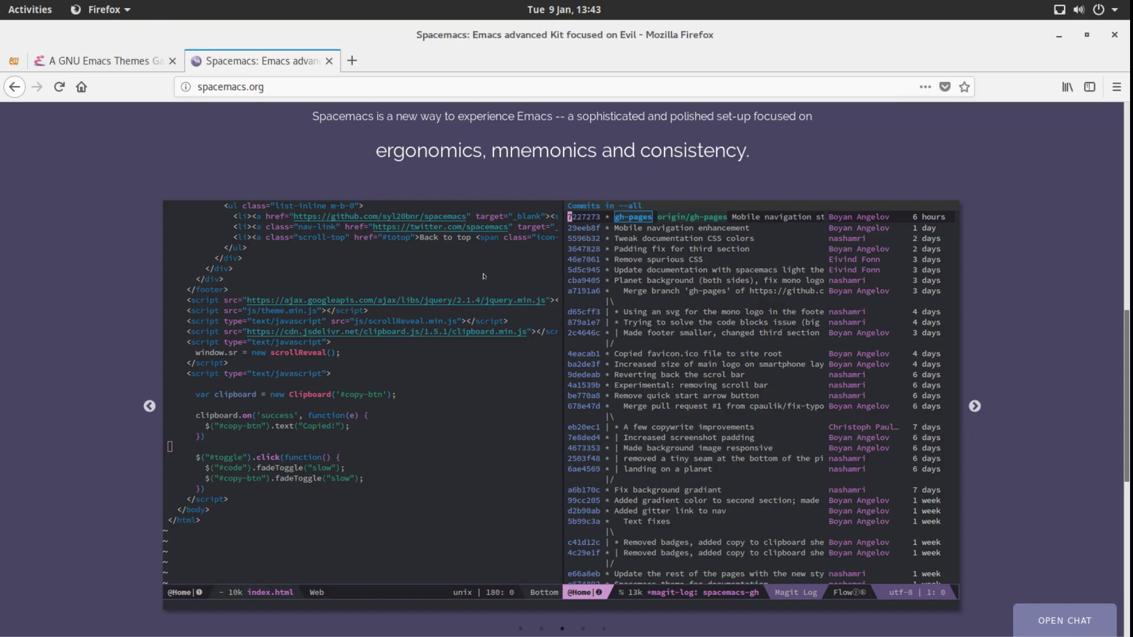
pyautogui.scroll(-3)
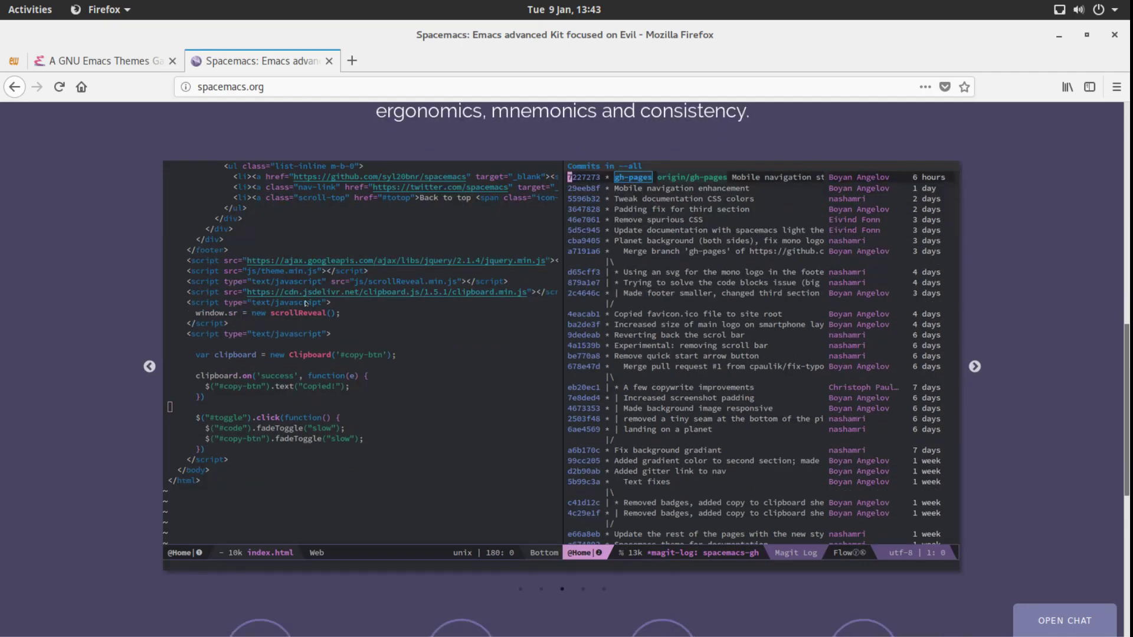
pyautogui.scroll(-3)
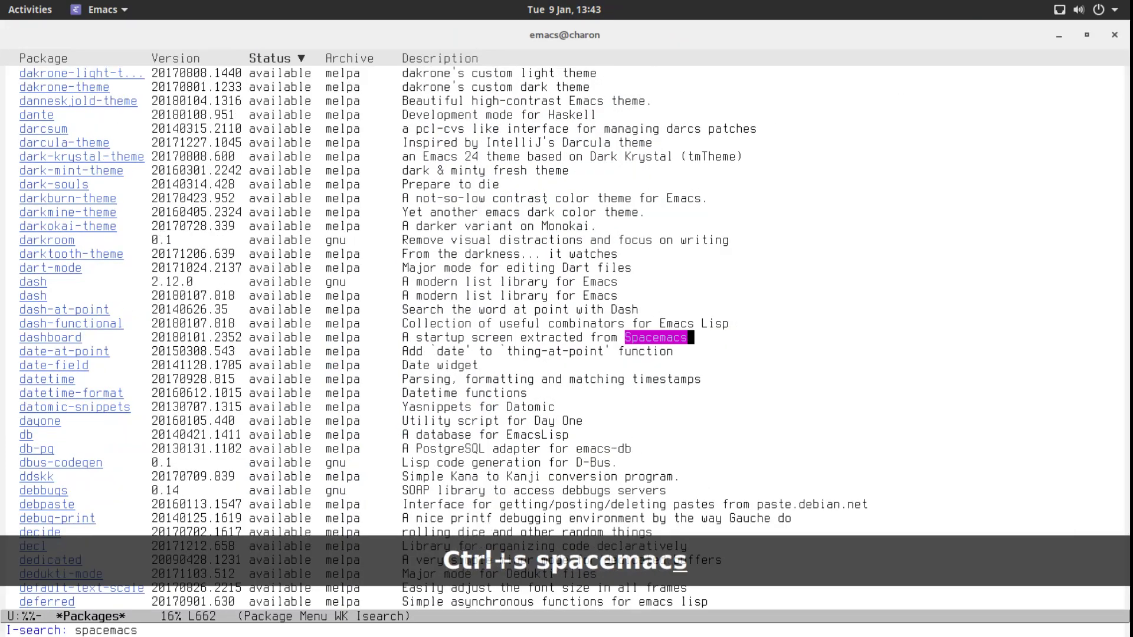
# Step: Find spacemacs-theme in the package list, install it from MELPA, and return to the welcome screen
pyautogui.press('ctrl+s')
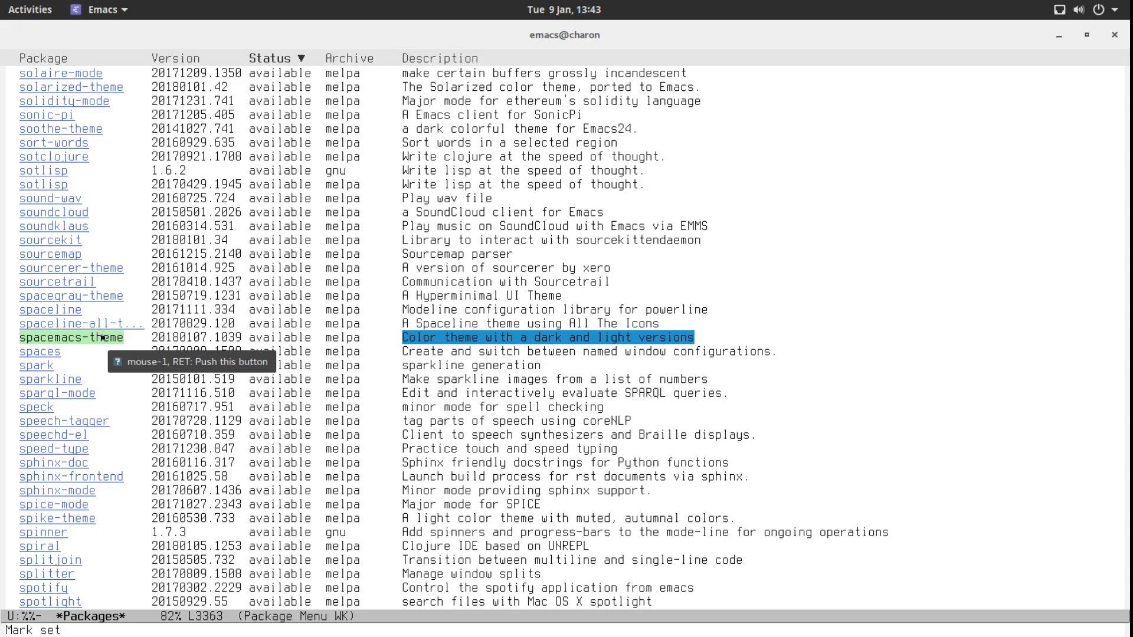
pyautogui.click(59, 337)
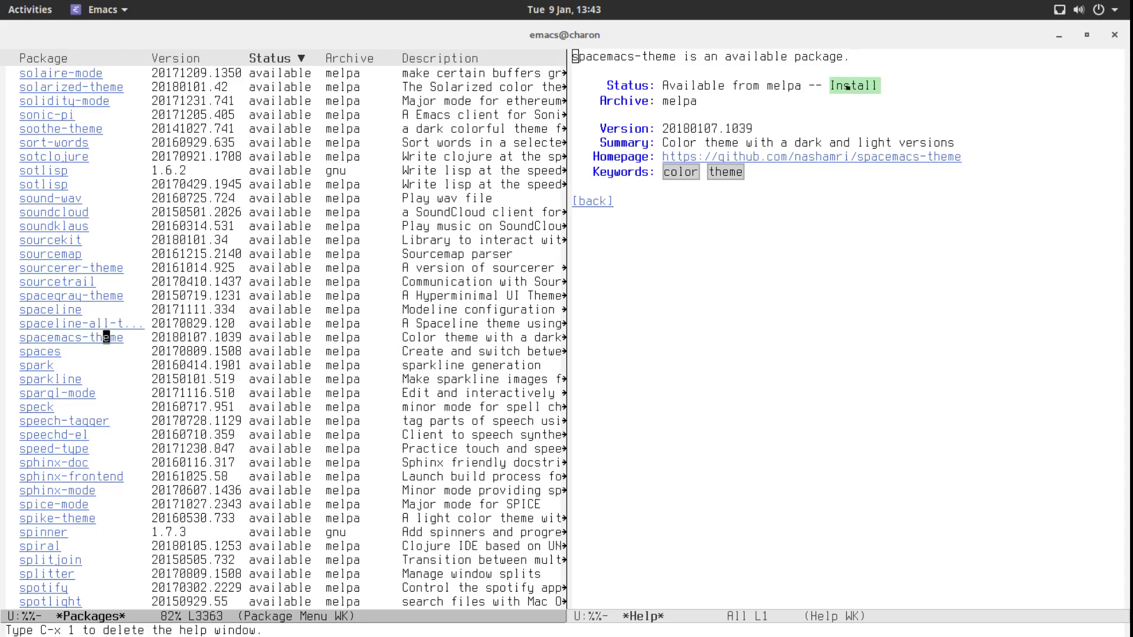
pyautogui.click(858, 85)
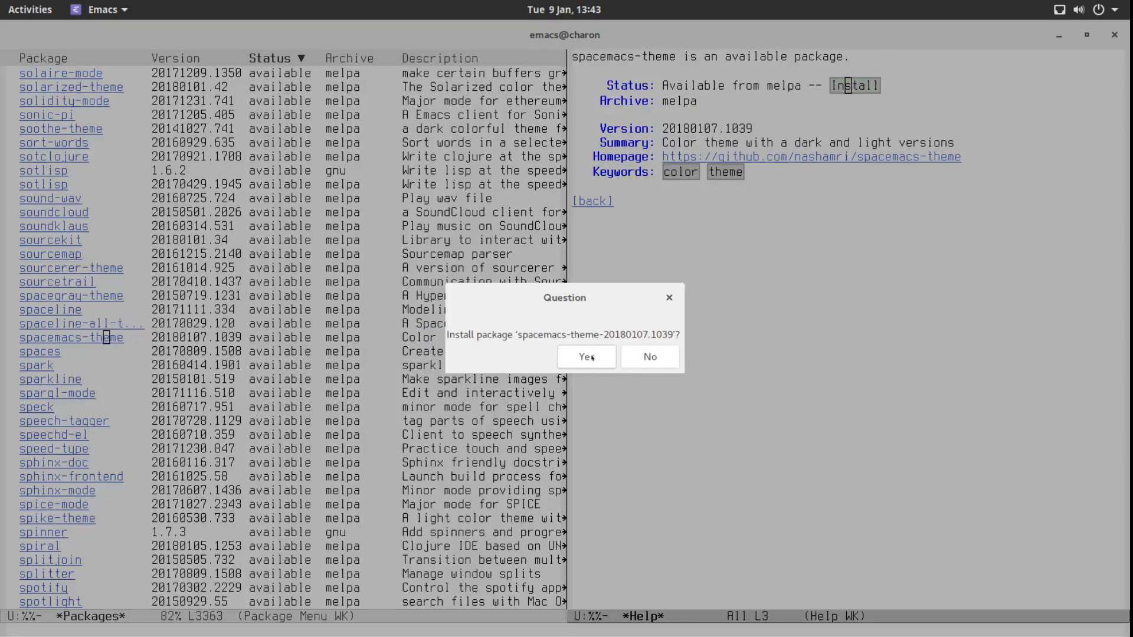
pyautogui.click(587, 356)
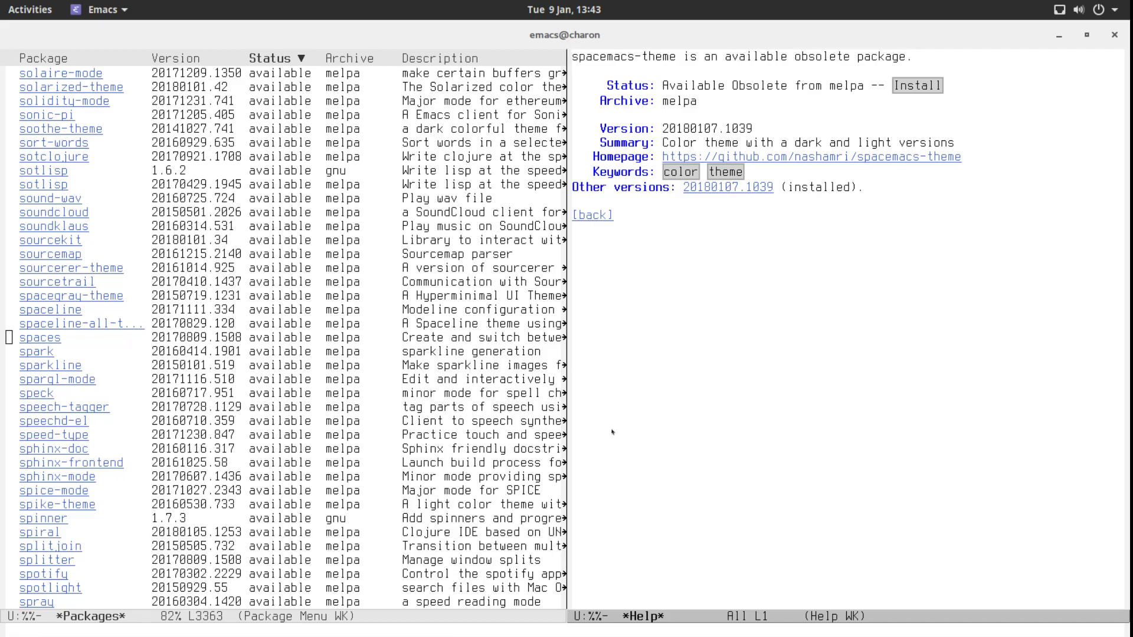
pyautogui.press('ctrl+x 0')
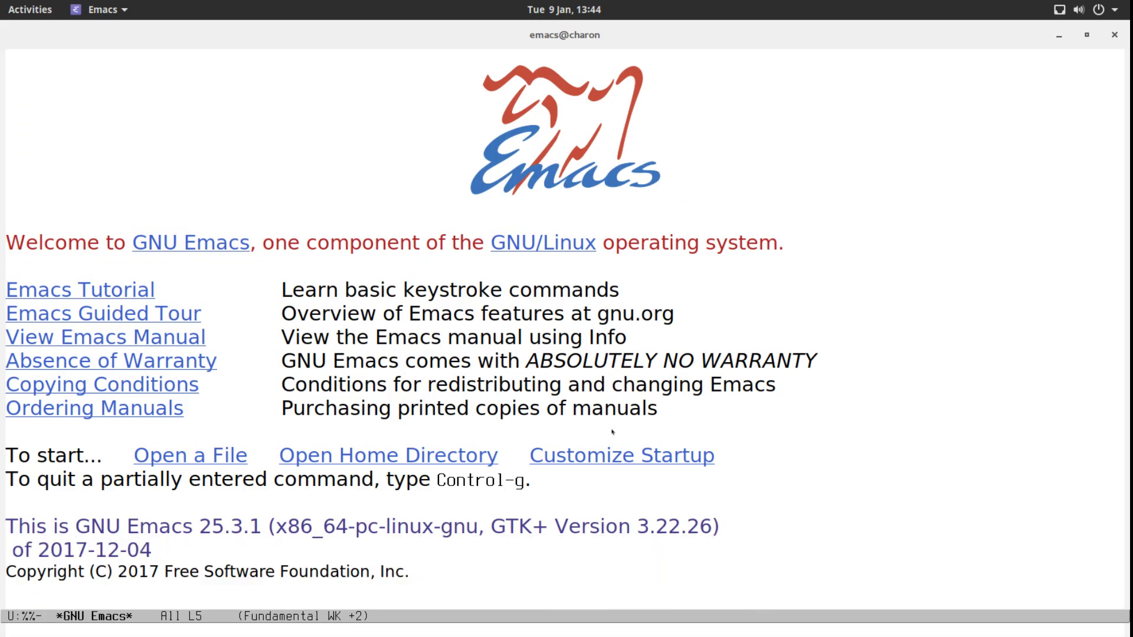
# Step: Run M-x customize-themes (fixing a typo) to list the available colour themes
pyautogui.press('Alt+x')
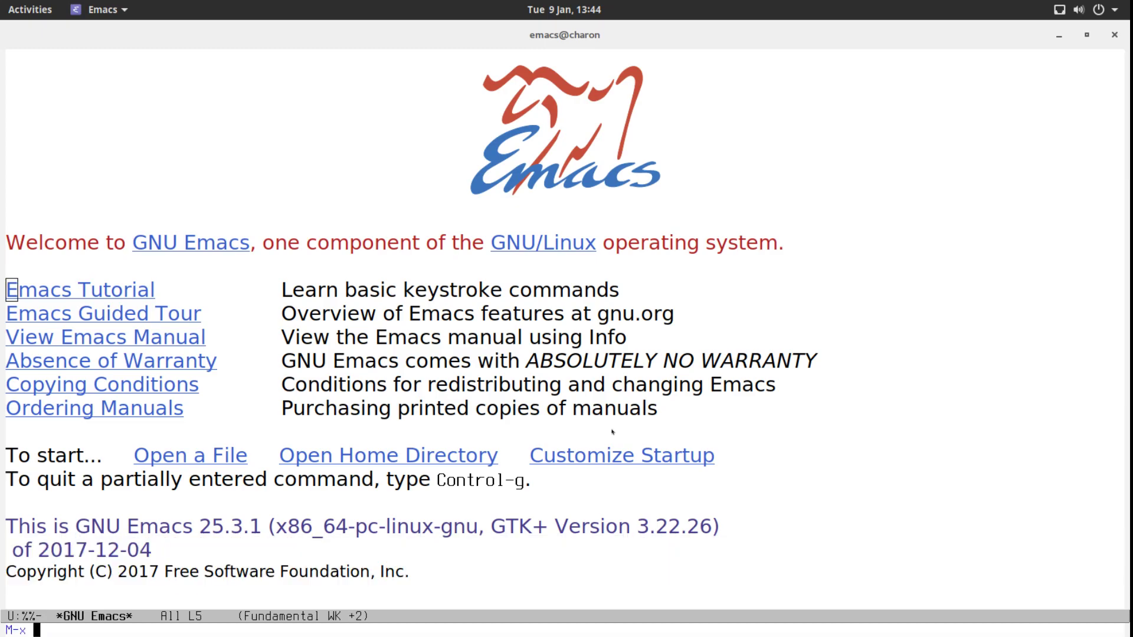
pyautogui.write('cusotmize')
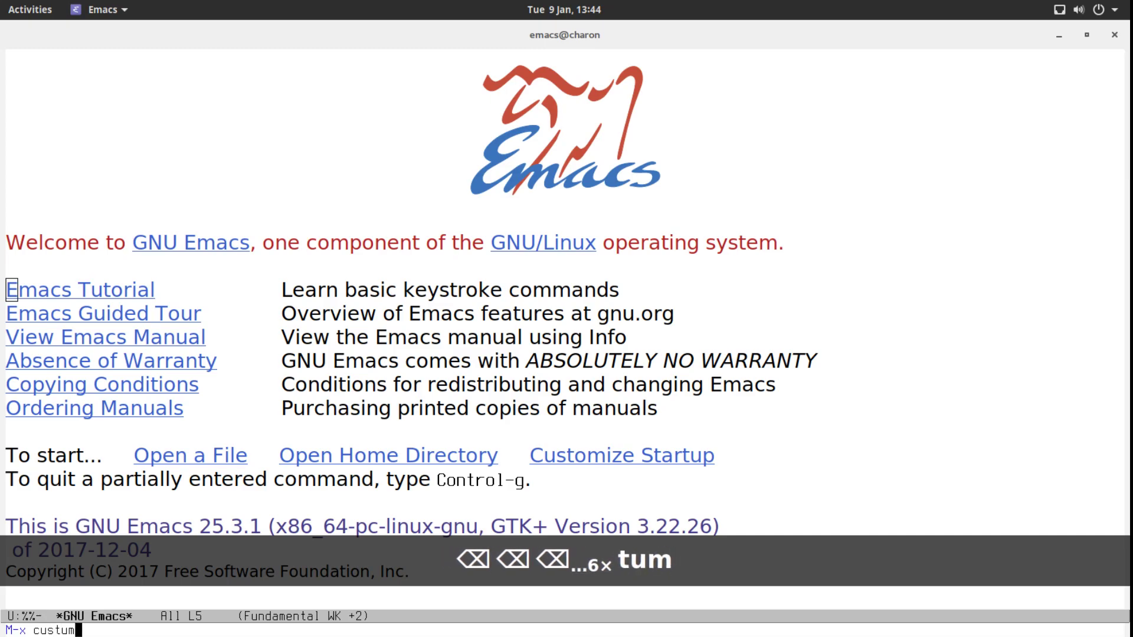
pyautogui.press('BackSpace')
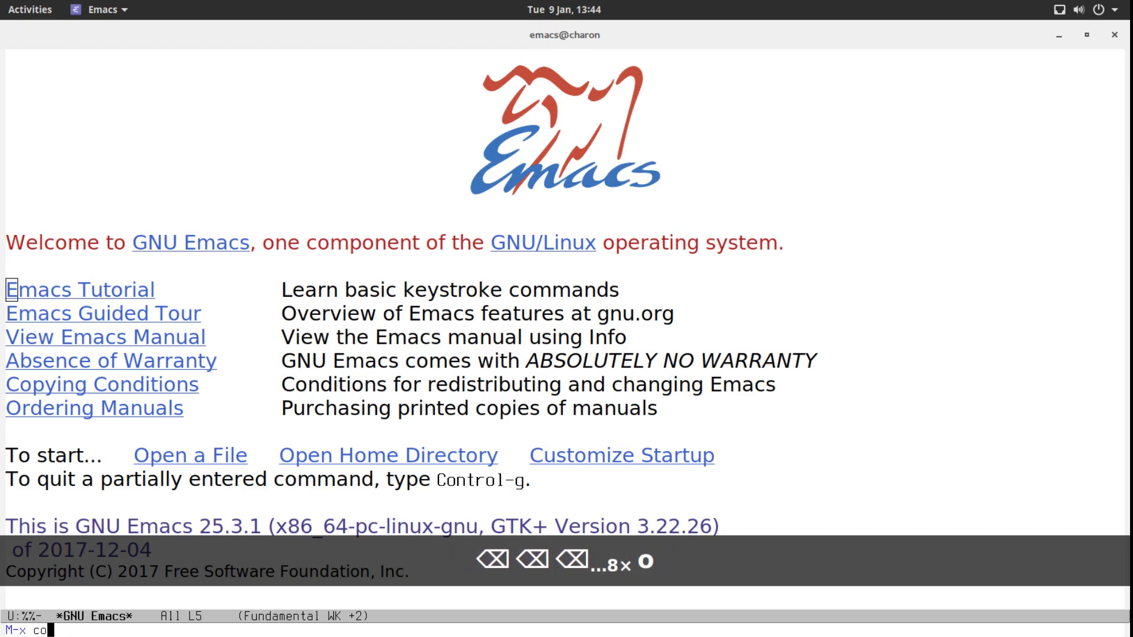
pyautogui.press('BackSpace')
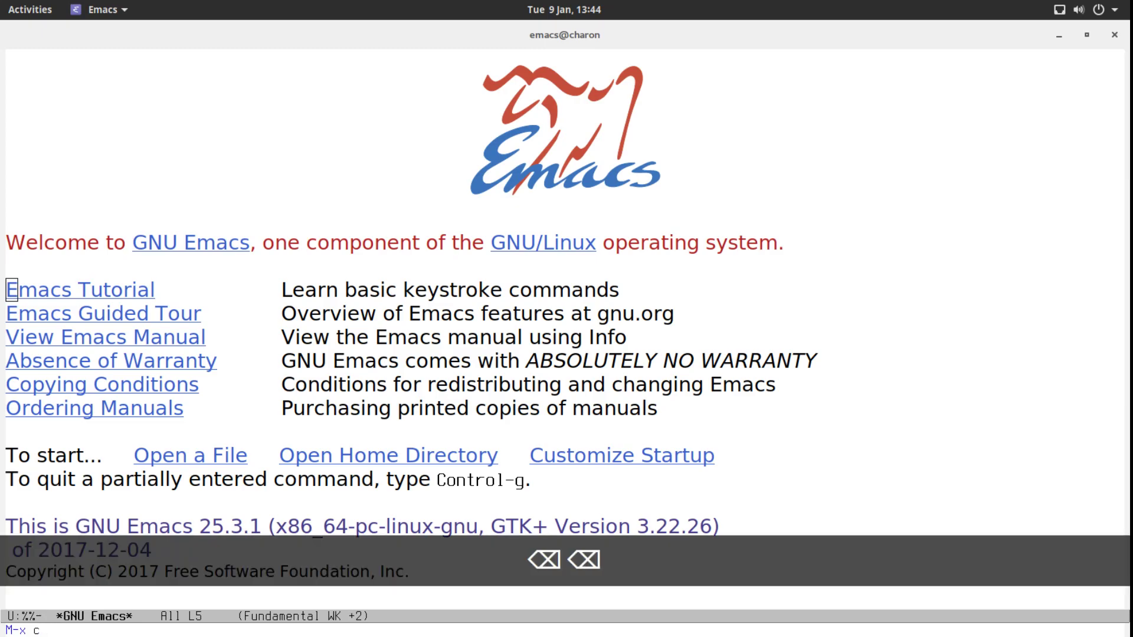
pyautogui.write('ustomize-th')
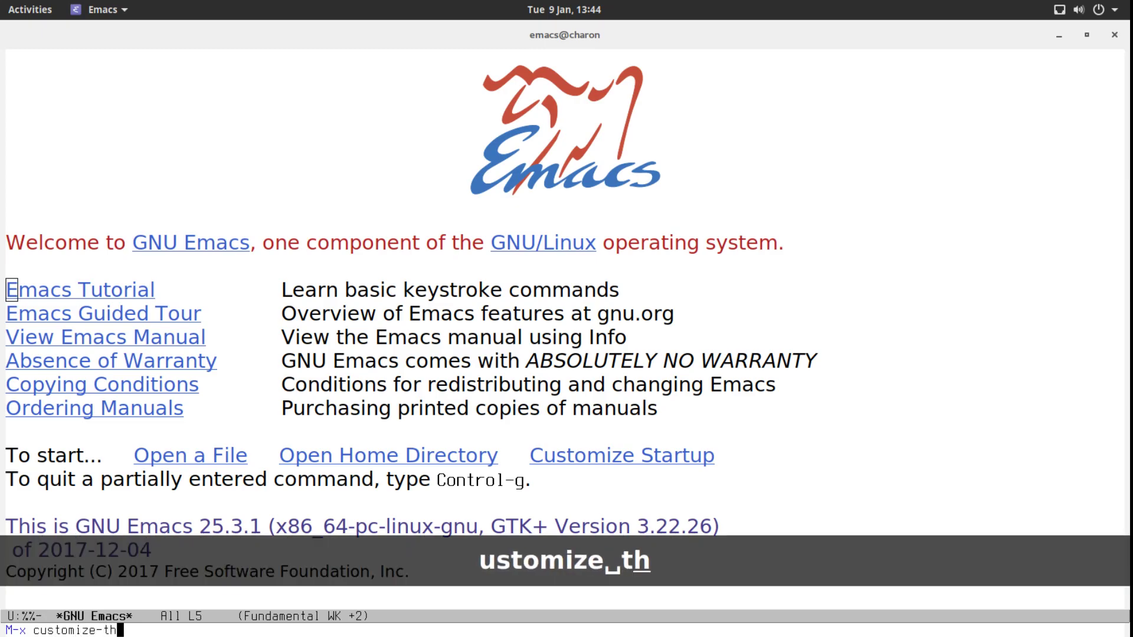
pyautogui.press('Return')
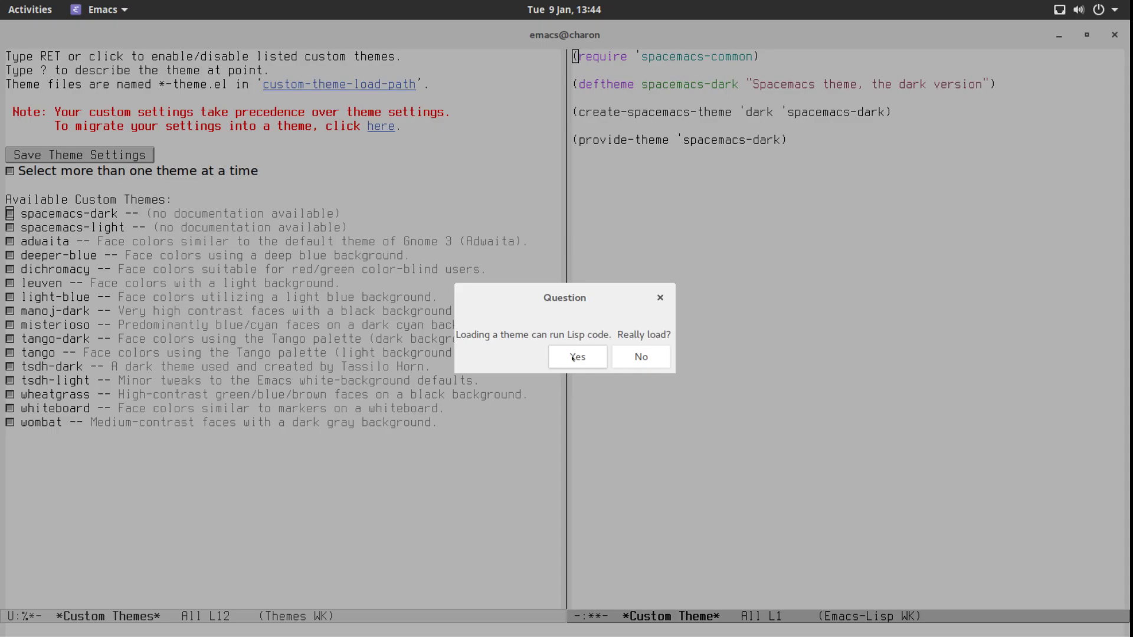
# Step: Confirm loading spacemacs-dark and mark it as safe for future sessions
pyautogui.click(576, 356)
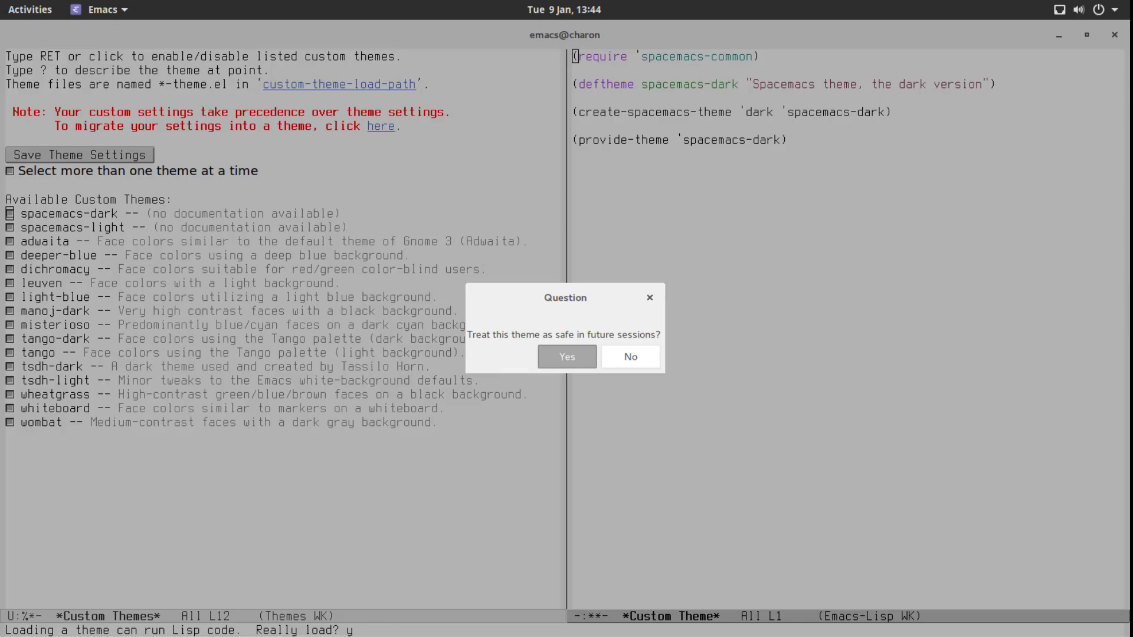
pyautogui.click(567, 356)
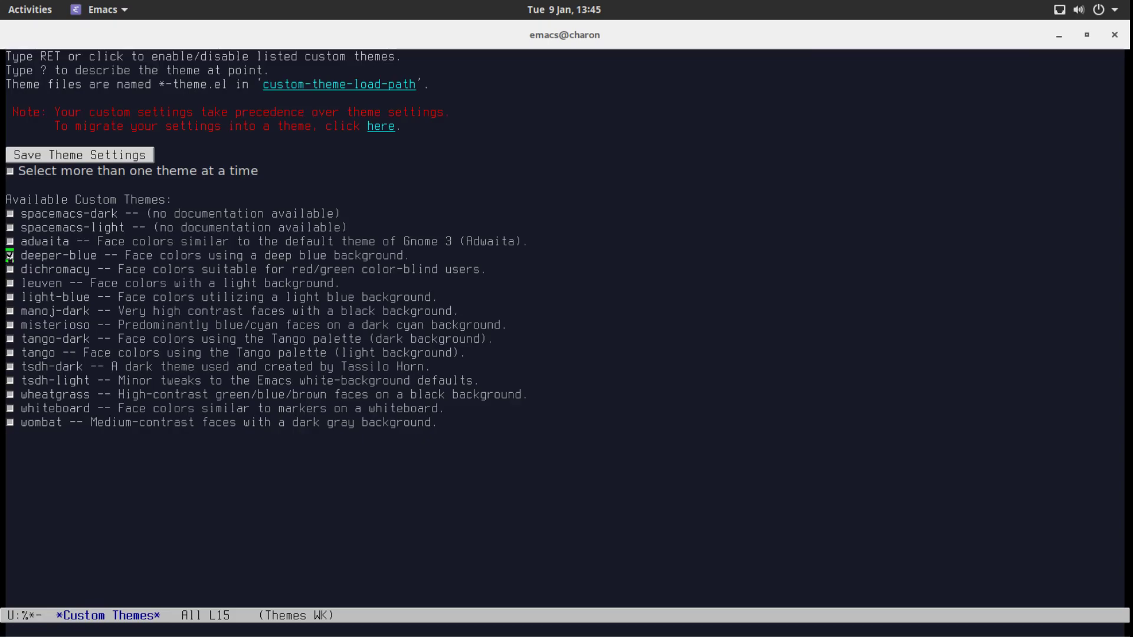
# Step: Enable spacemacs-dark in place of deeper-blue and save the theme settings for future sessions
pyautogui.click(11, 214)
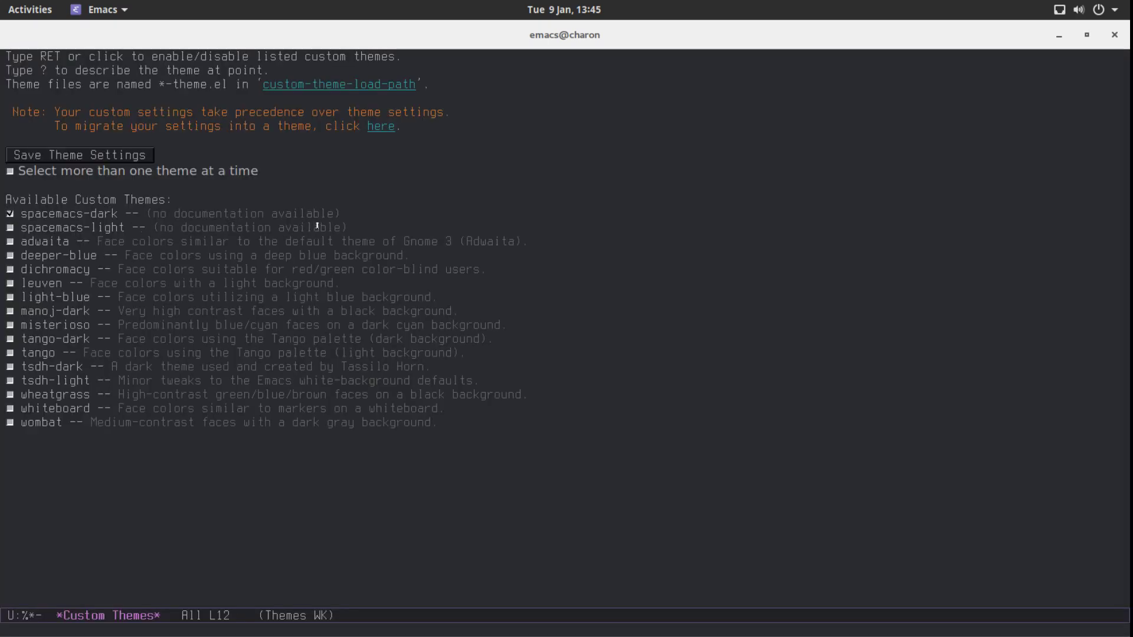
pyautogui.click(78, 155)
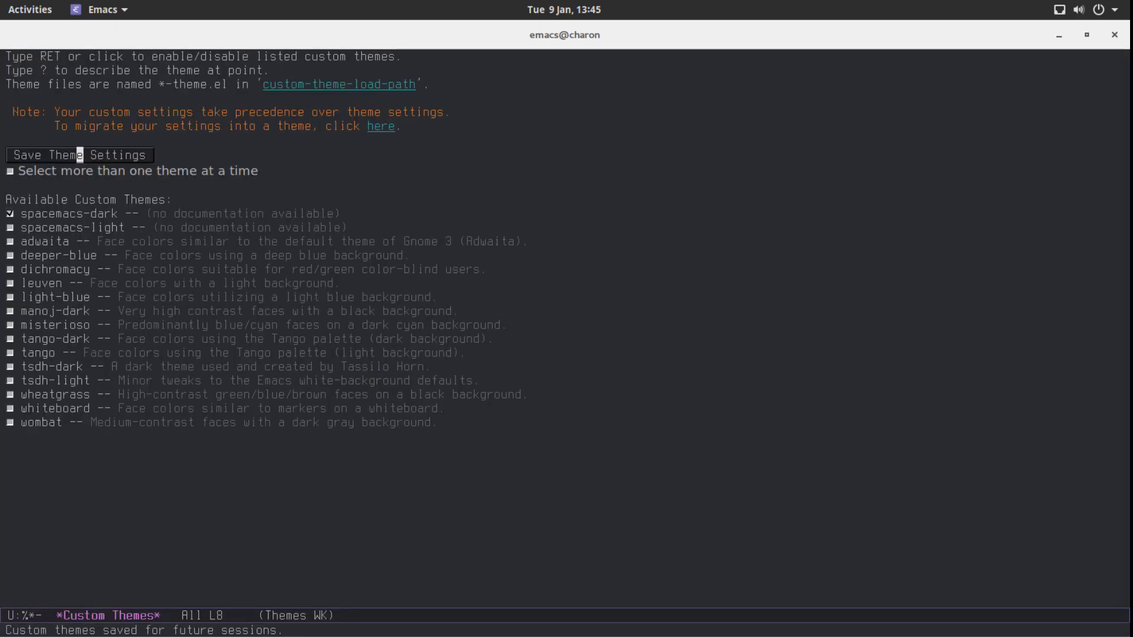
pyautogui.moveTo(443, 289)
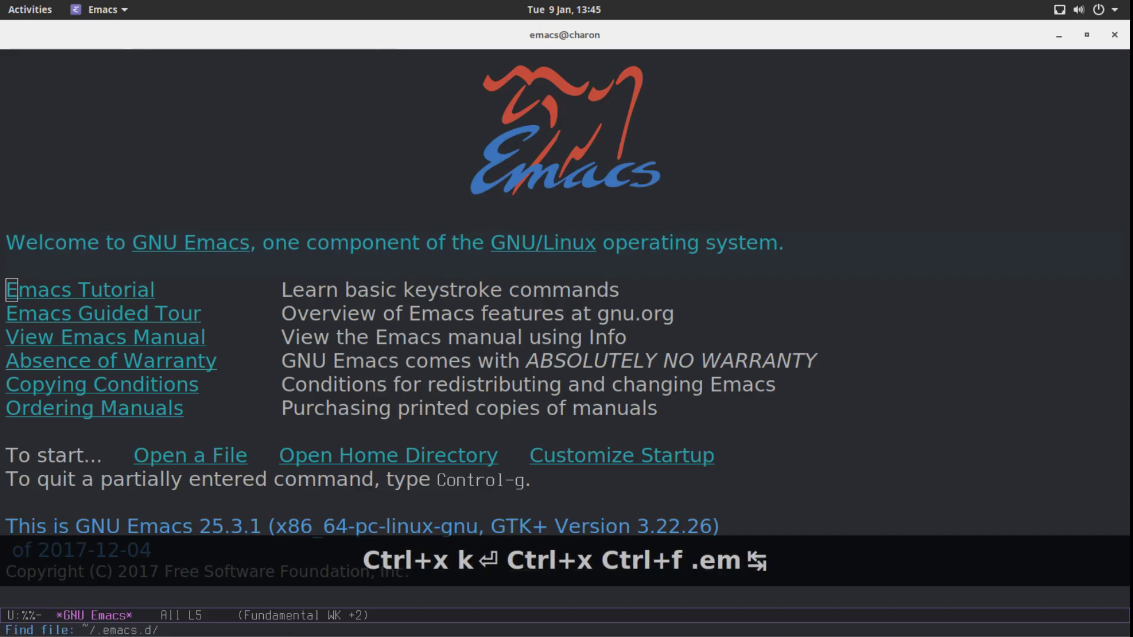
# Step: Open ~/.emacs.d/init.el and move down to the custom-set-variables block showing spacemacs-dark
pyautogui.press('Return')
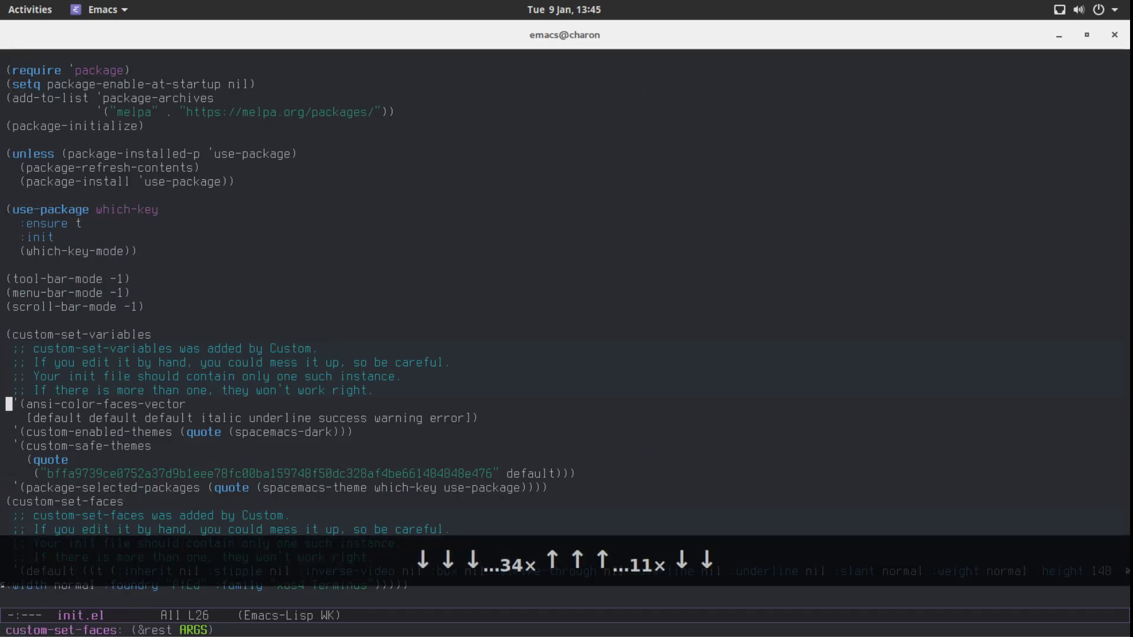
pyautogui.press('Down')
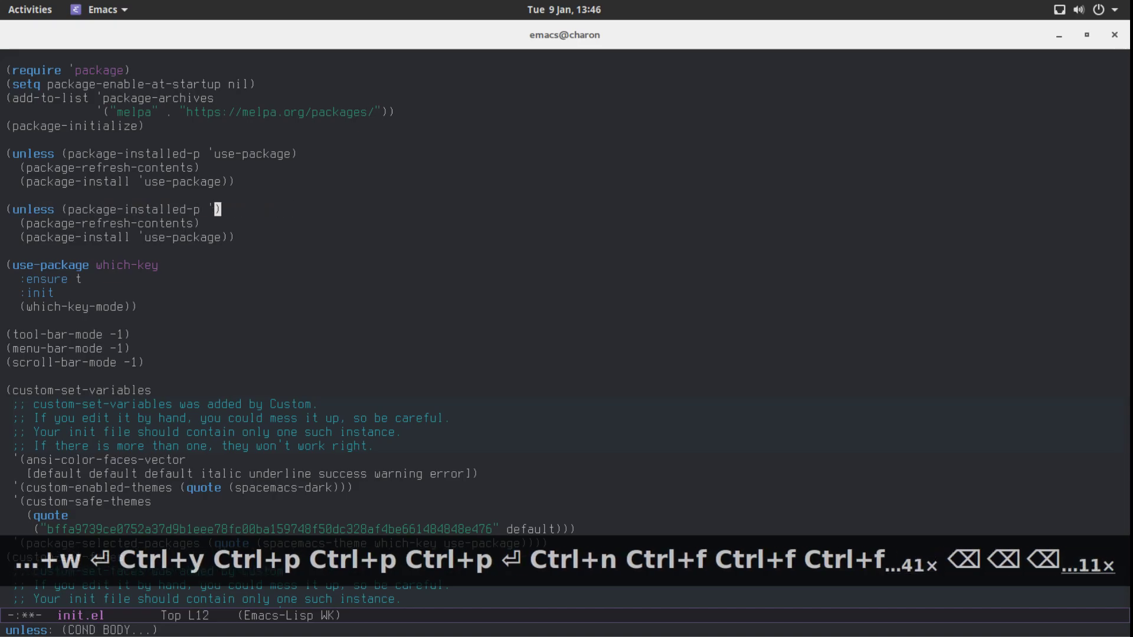
# Step: Change the copied 'unless package-installed-p' block to install spacemacs-theme instead of use-package
pyautogui.write('spacemacs-theme')
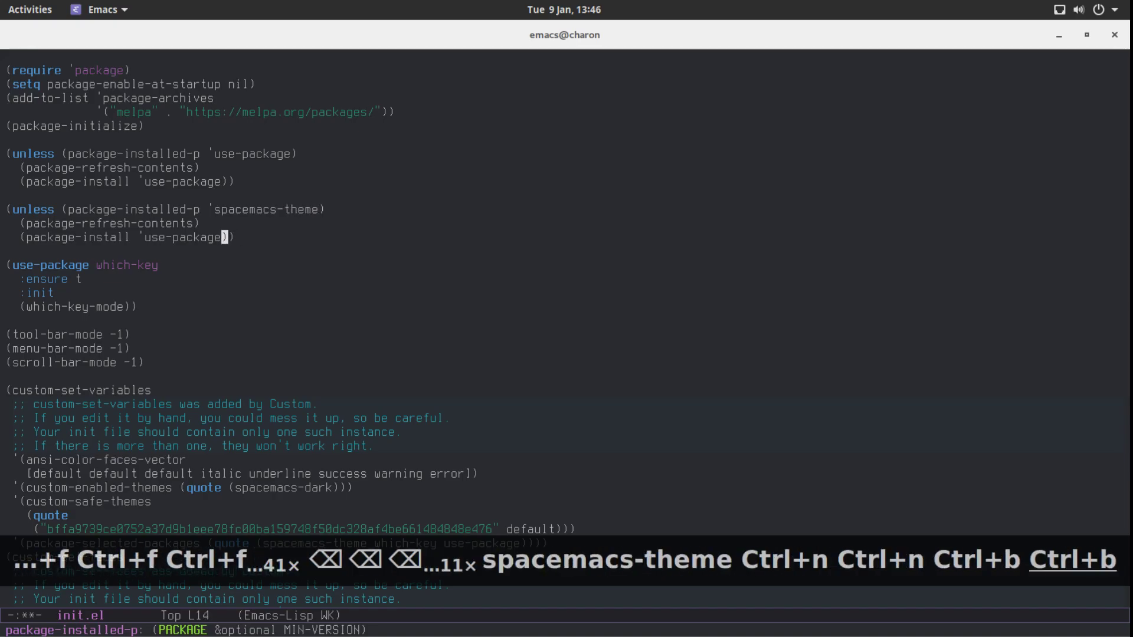
pyautogui.press('BackSpace')
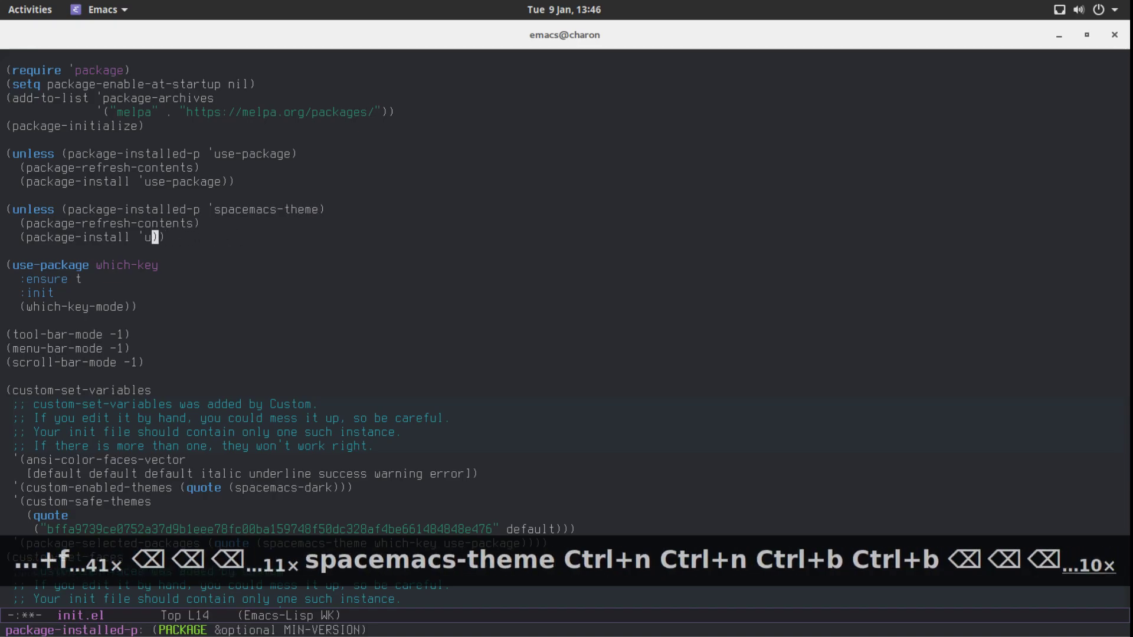
pyautogui.write('spacemacs.t')
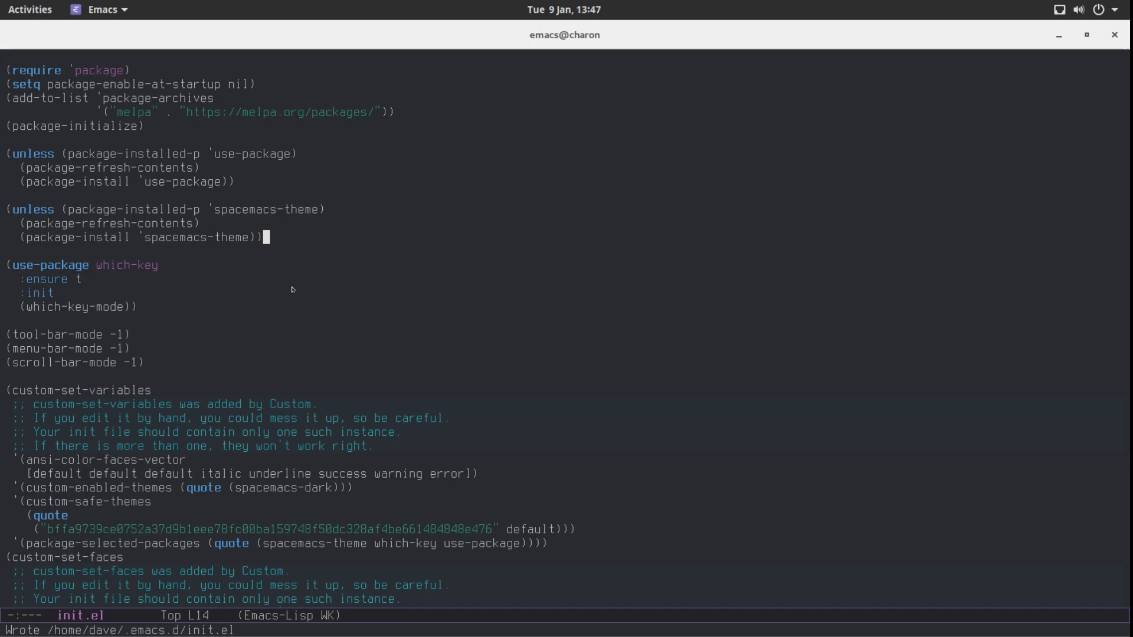
# Step: Review the end of init.el, then exit Emacs with C-x C-c to test the configuration
pyautogui.scroll(-3)
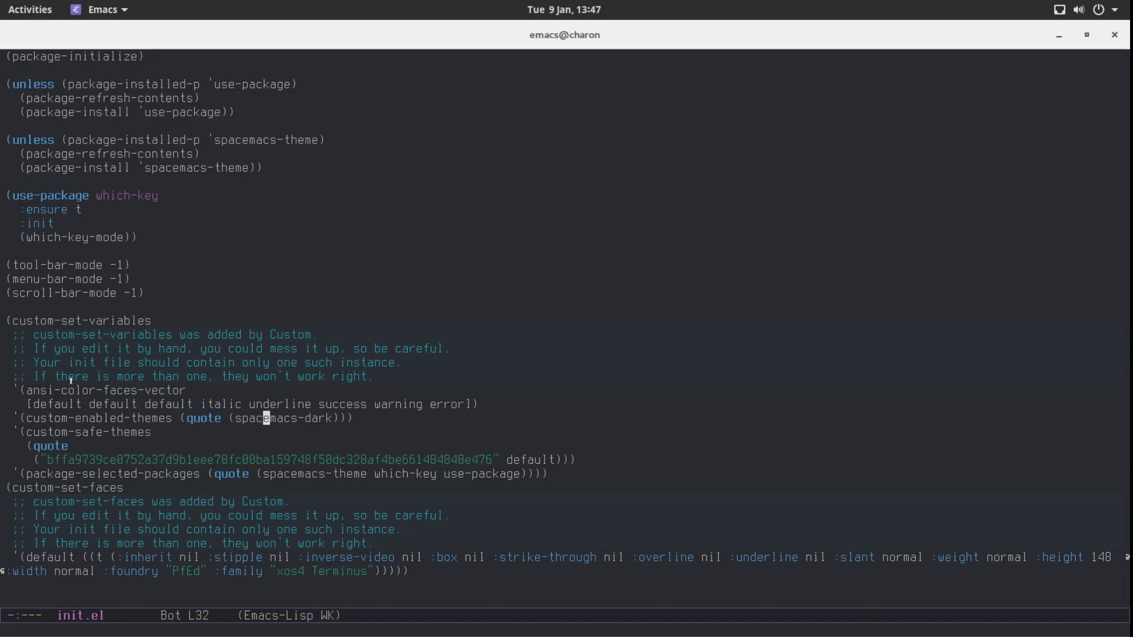
pyautogui.press('ctrl+p')
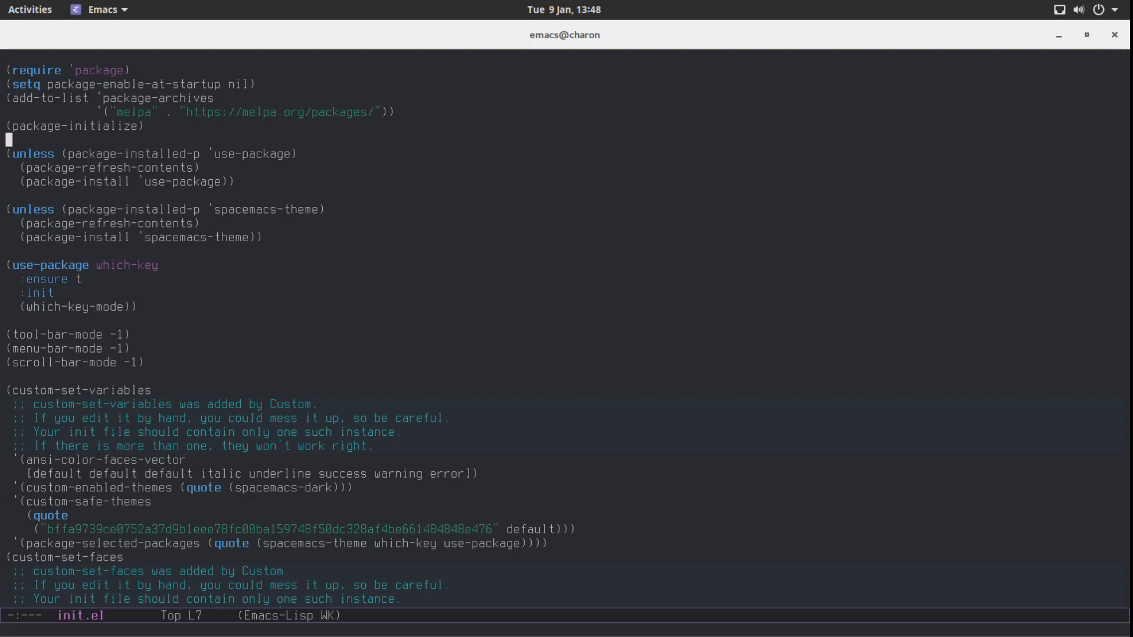
pyautogui.press('ctrl+x ctrl+c')
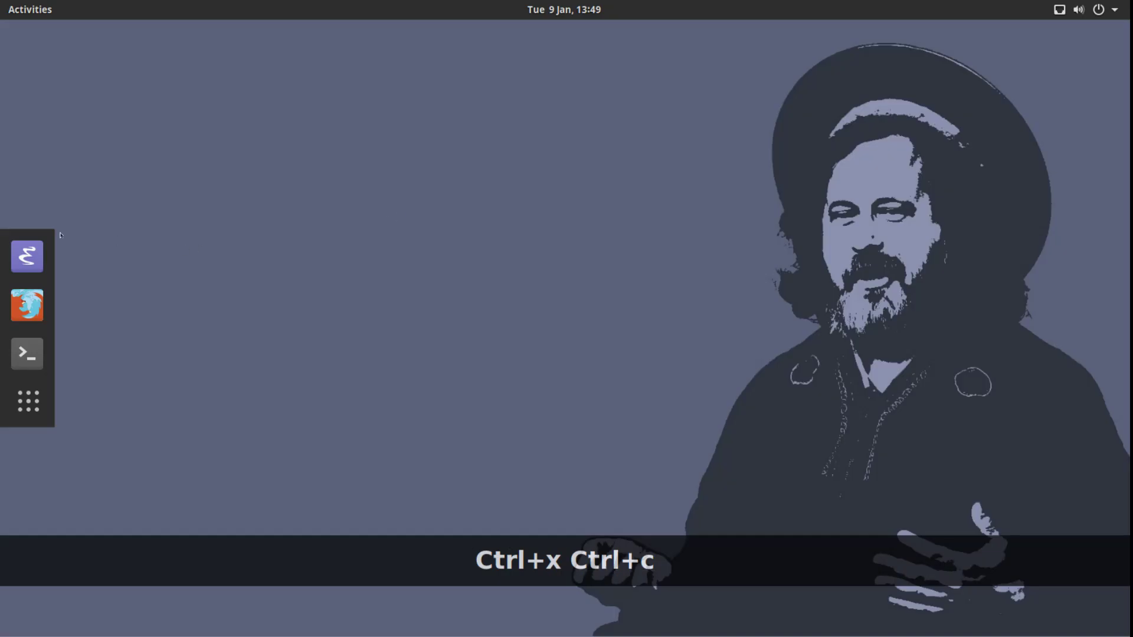
# Step: Relaunch Emacs from the dock and find file ~/.emacs.d/init.el again
pyautogui.click(27, 256)
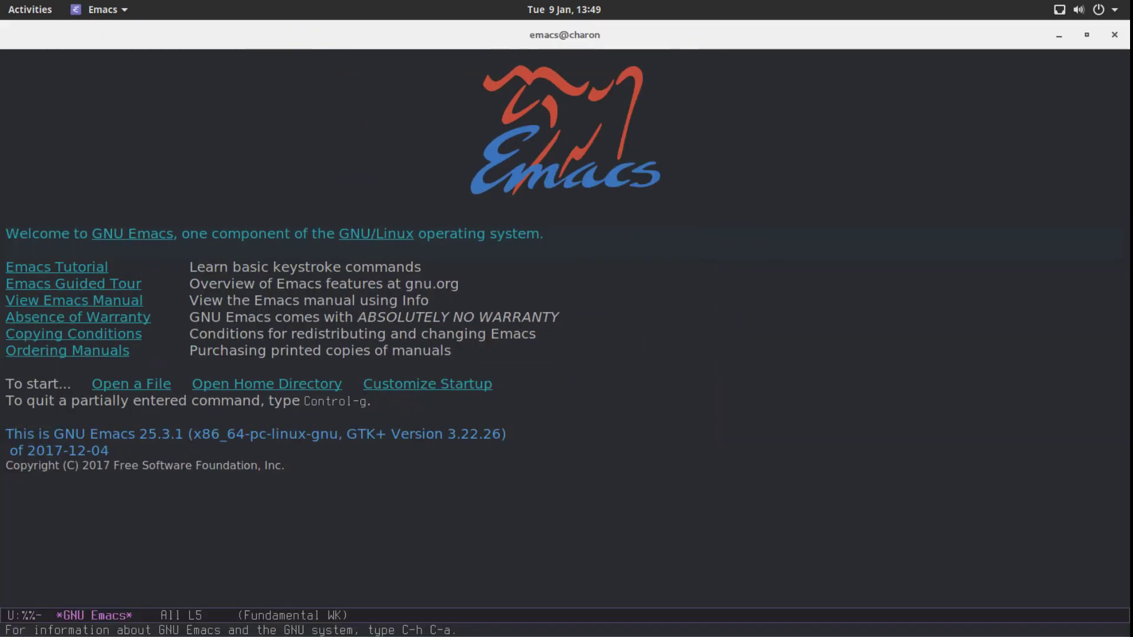
pyautogui.moveTo(265, 316)
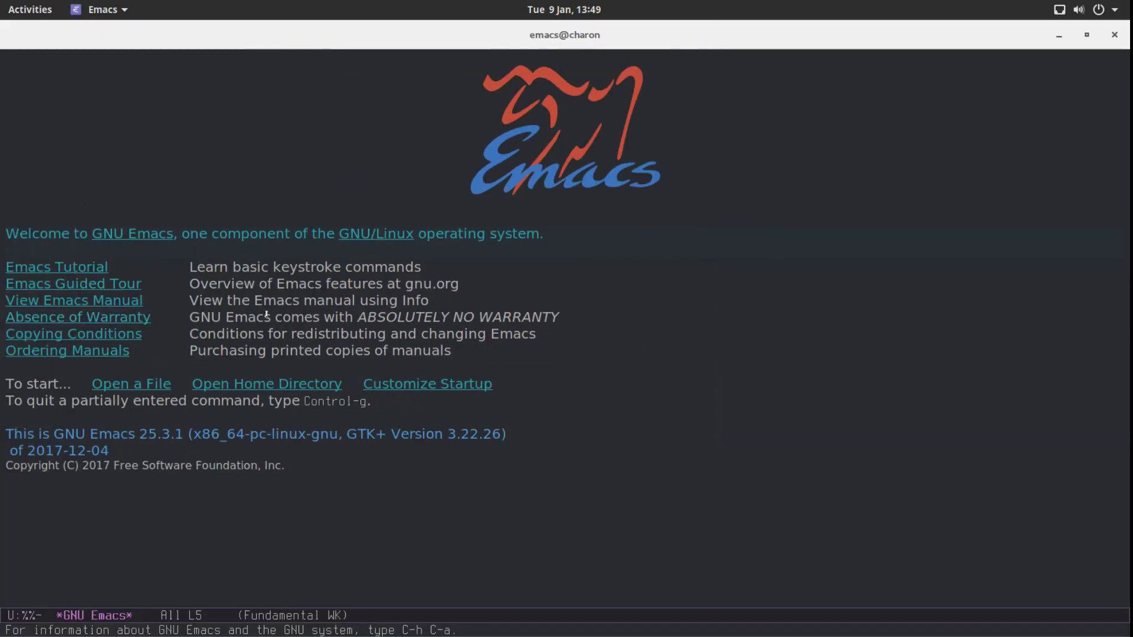
pyautogui.moveTo(267, 314)
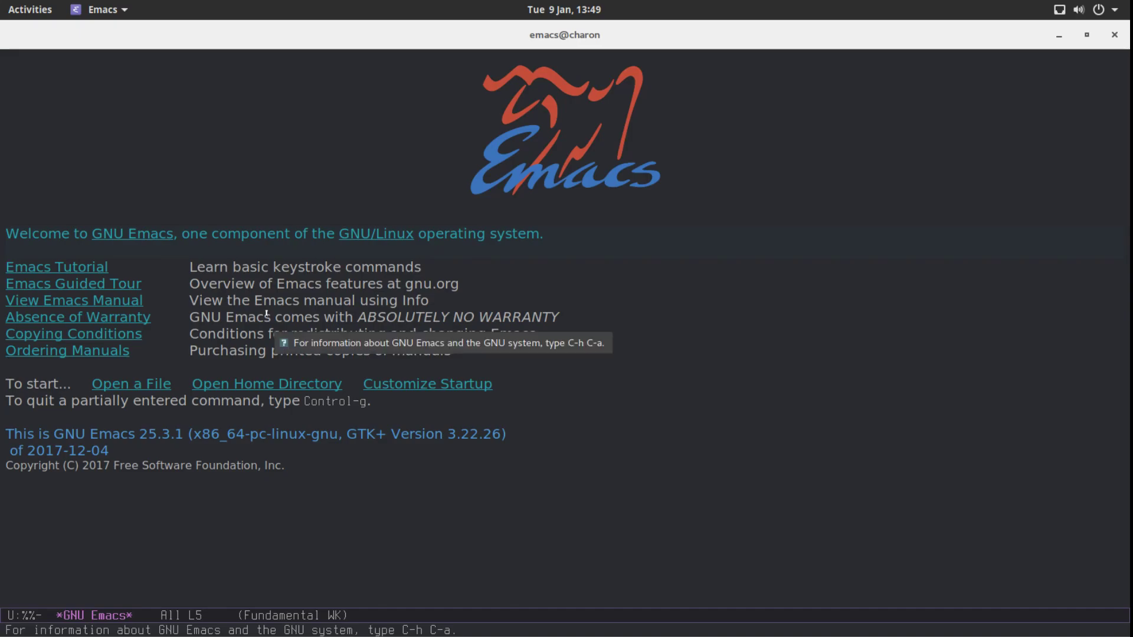
pyautogui.press('ctrl+x ctrl+f')
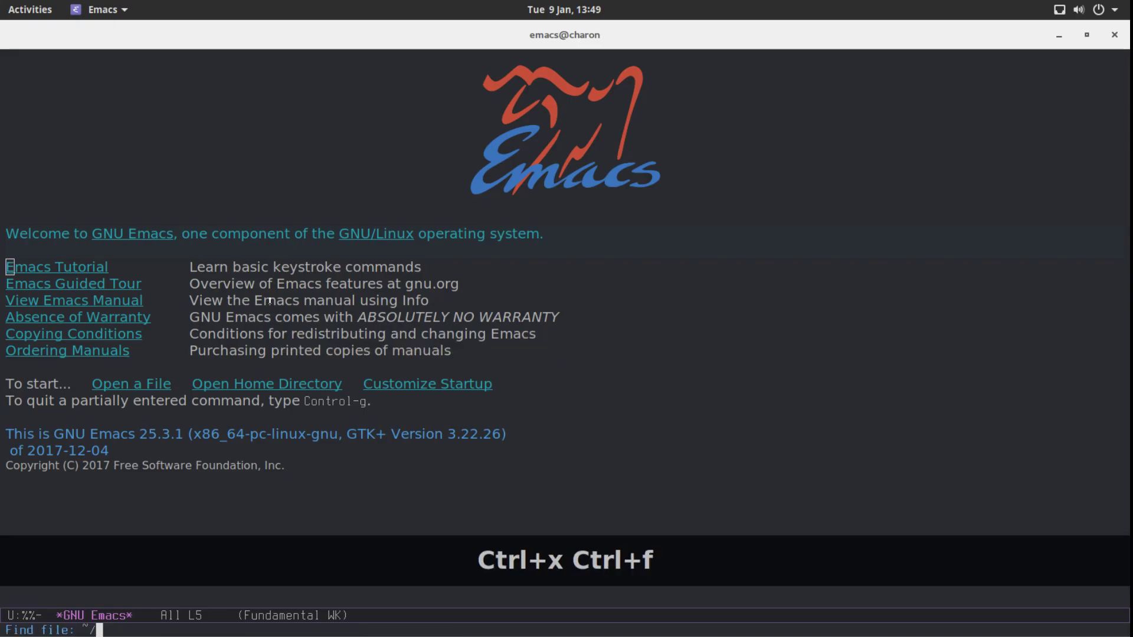
pyautogui.write('.emacs.d/')
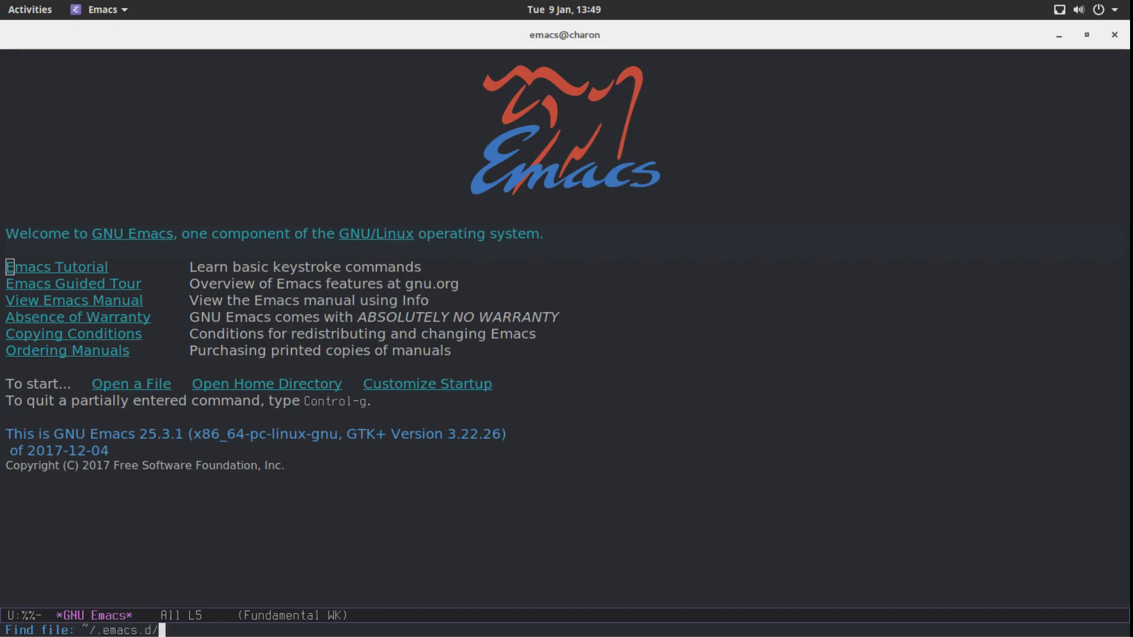
pyautogui.write('ini')
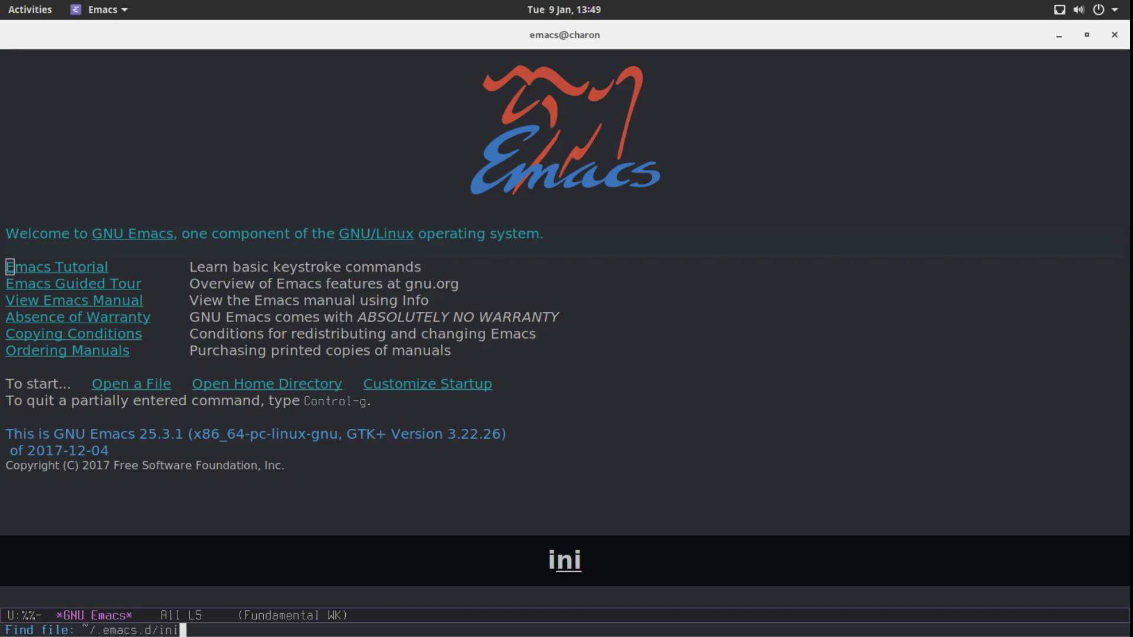
pyautogui.press('Return')
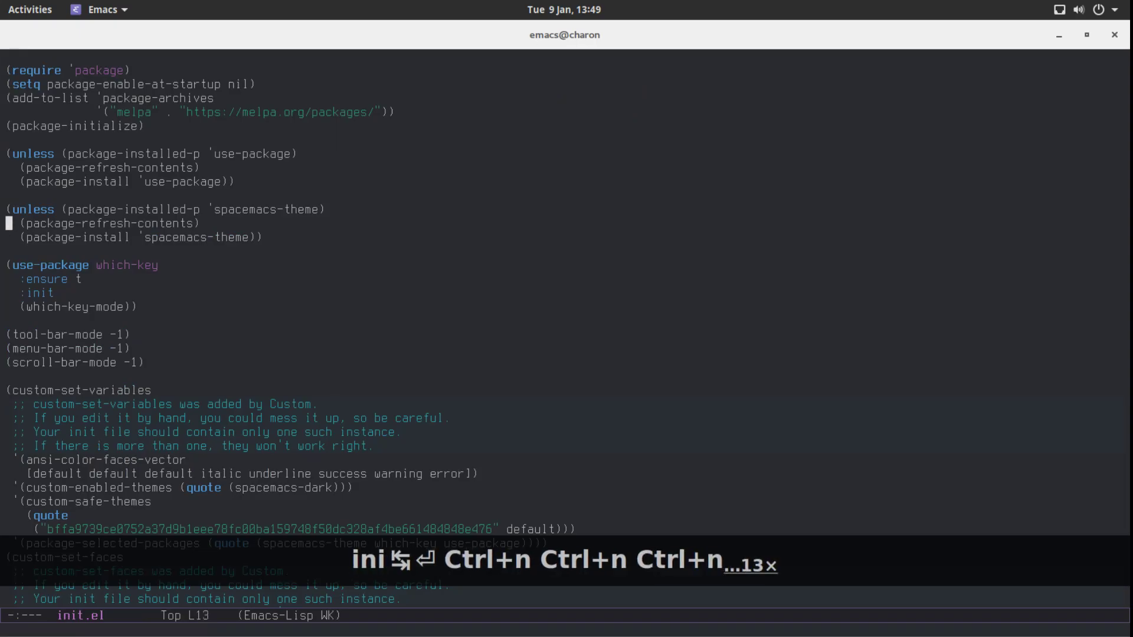
# Step: Insert (setq inhibit-startup-message t) on a new line above custom-set-variables
pyautogui.press('ctrl+n')
pyautogui.write('(')
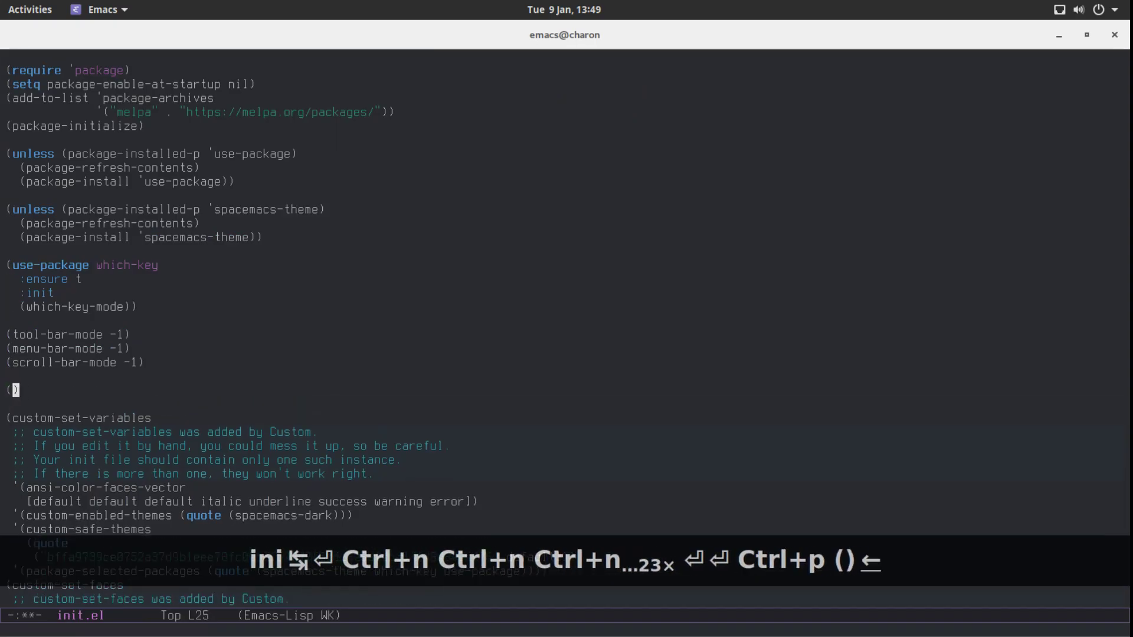
pyautogui.write('setq')
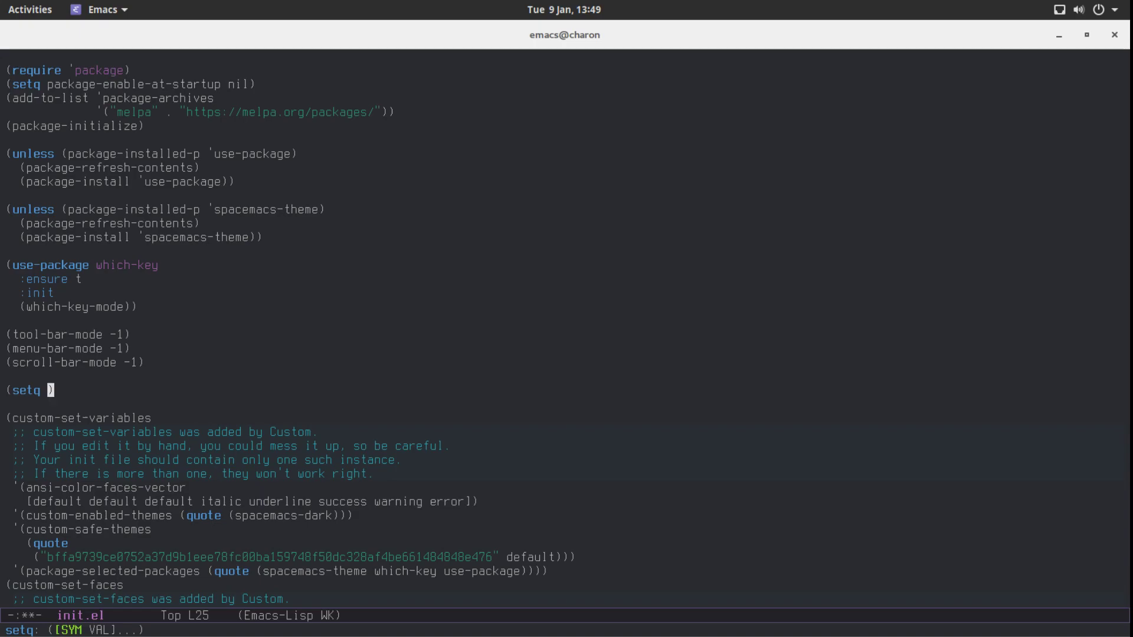
pyautogui.write('inhibi')
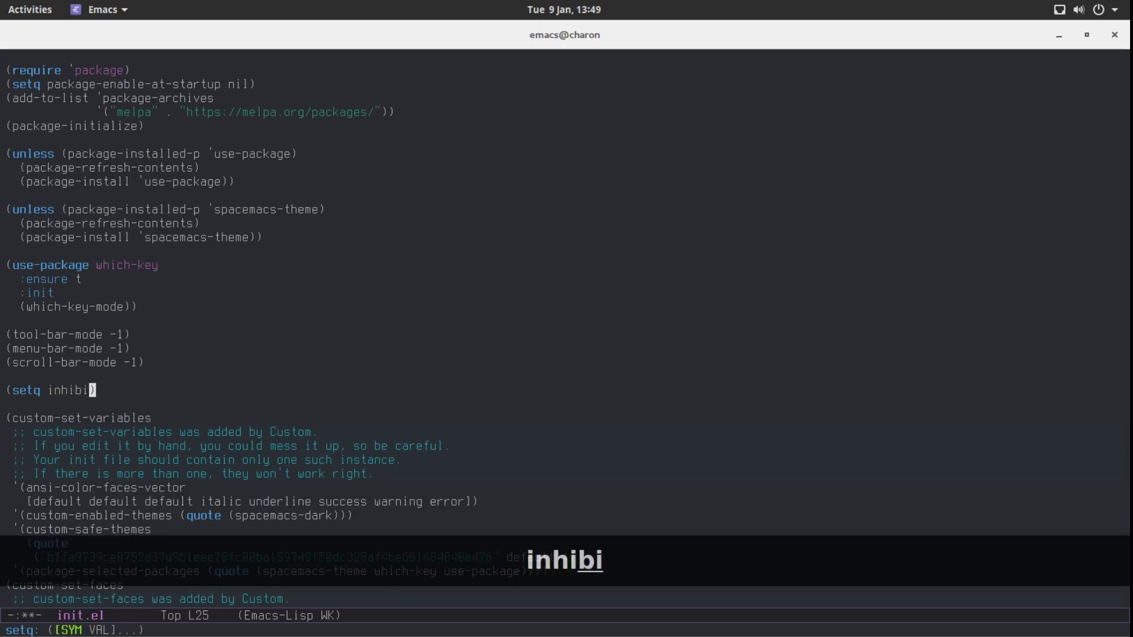
pyautogui.write('t-startu')
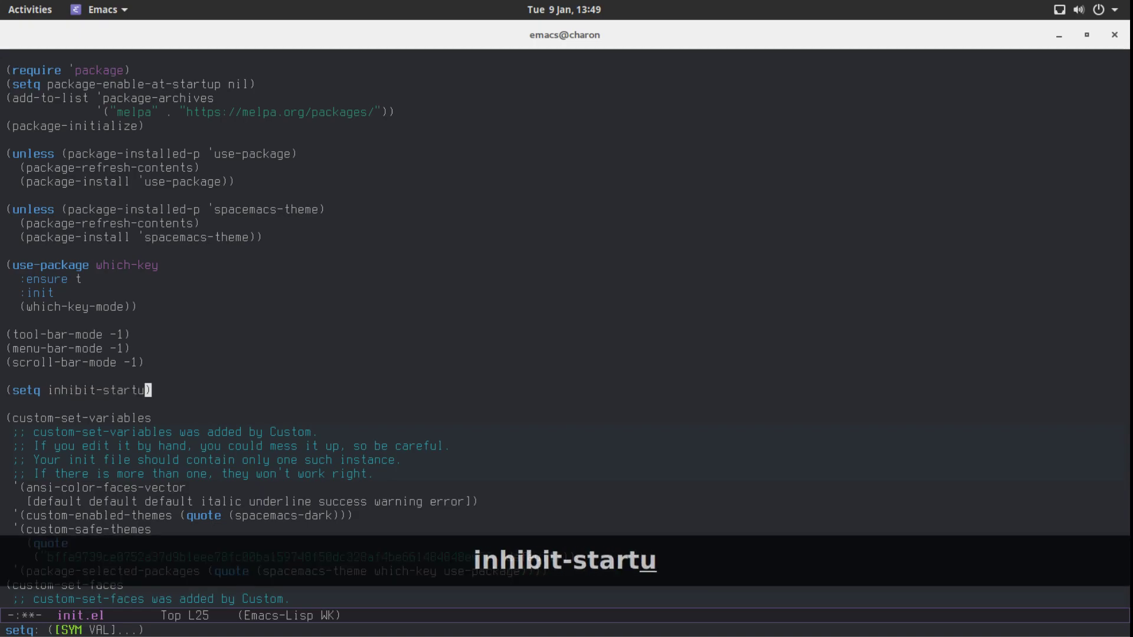
pyautogui.write('p-message')
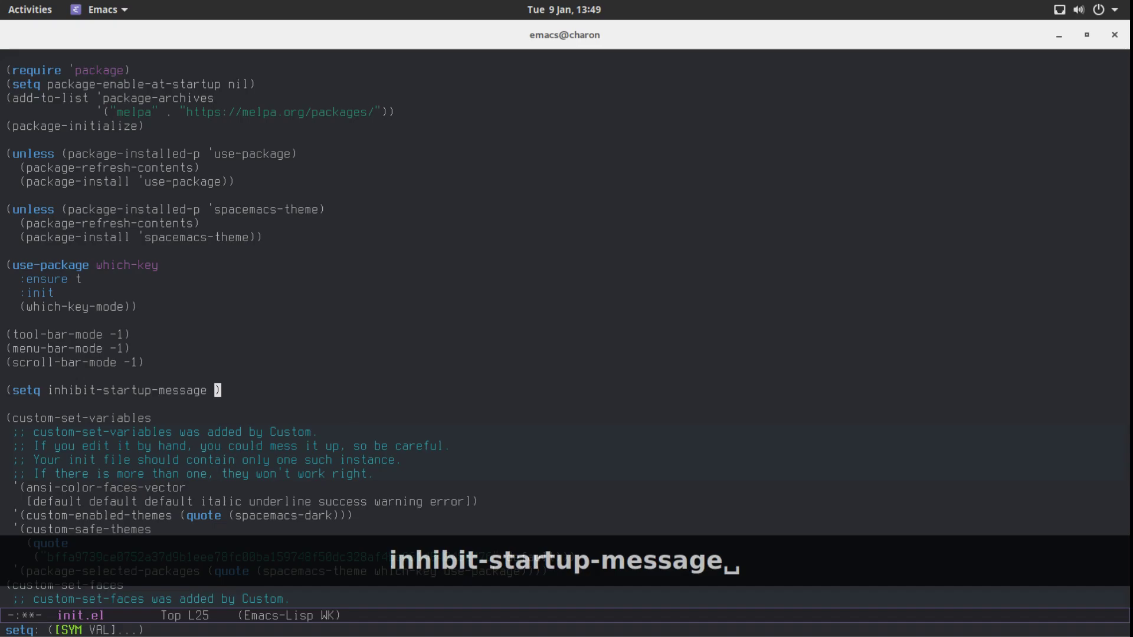
pyautogui.write('t')
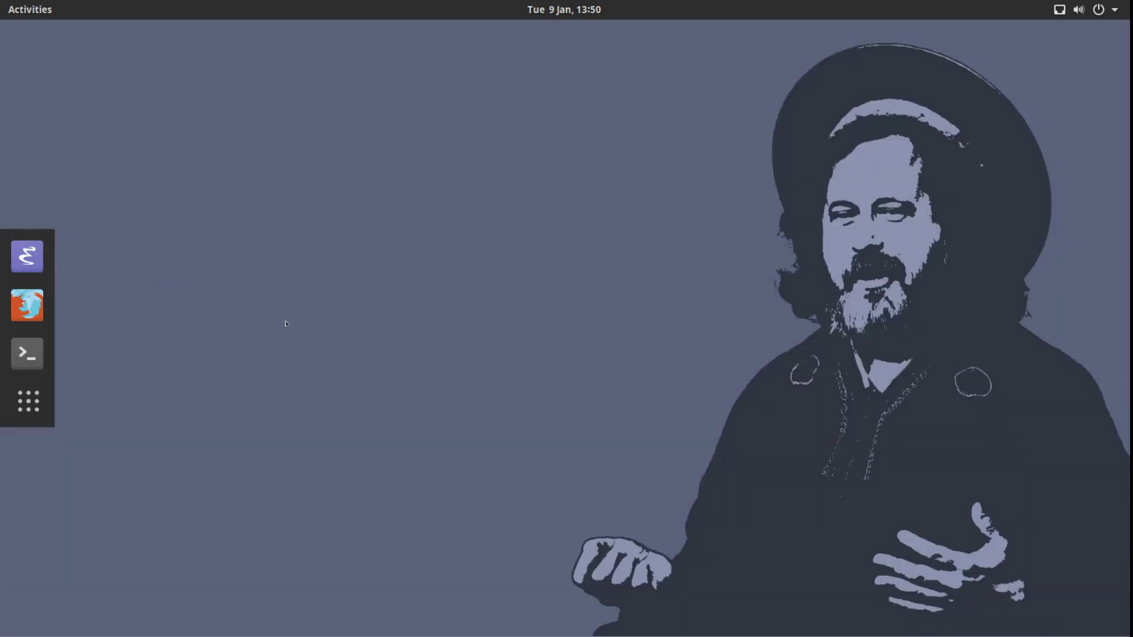
# Step: Relaunch Emacs from the dock and maximise it, landing directly in the scratch buffer
pyautogui.click(28, 256)
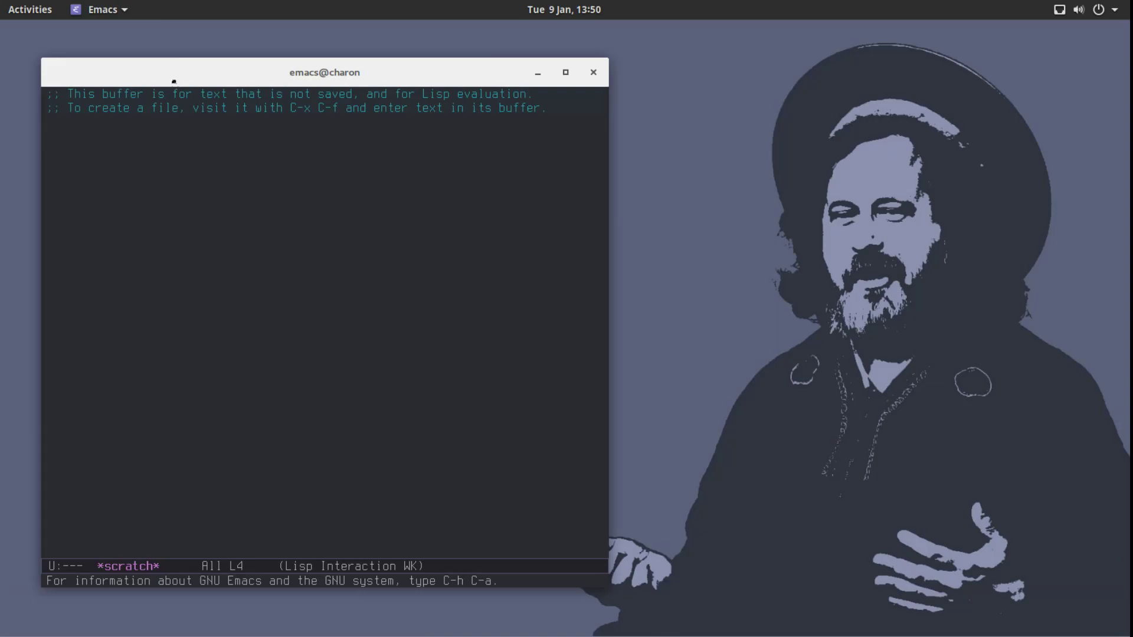
pyautogui.click(565, 72)
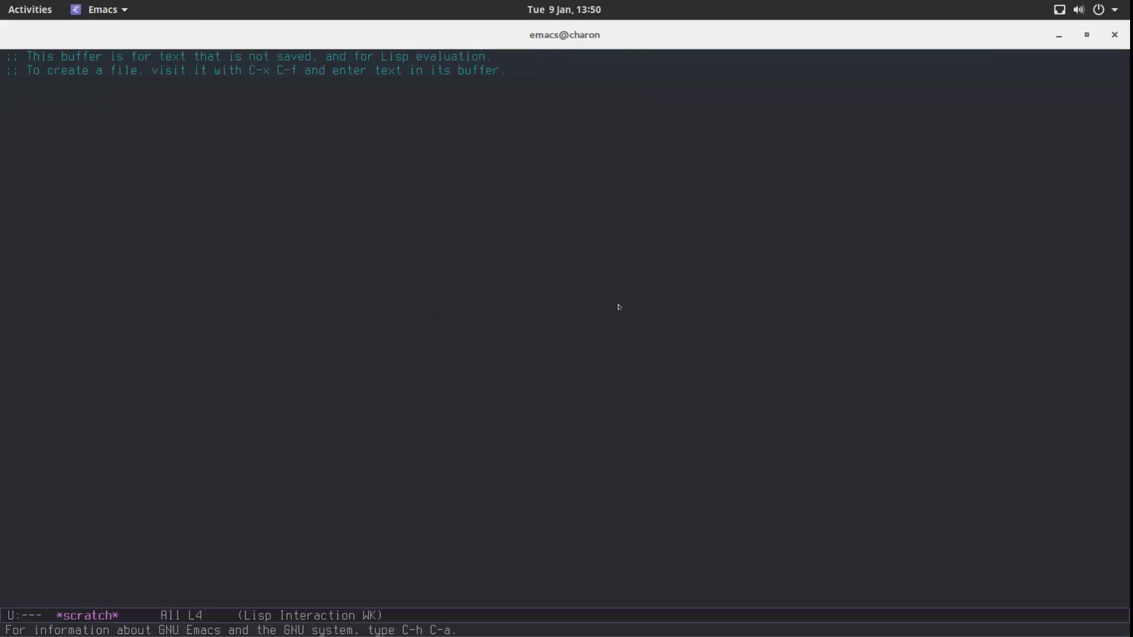